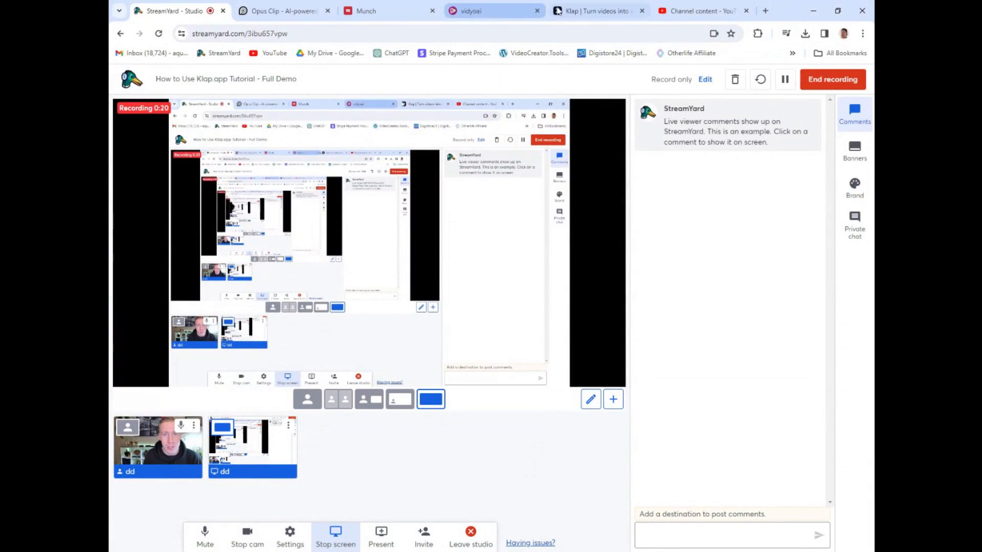
# Step: Switch from the StreamYard studio to Klap, then to Opus Clip's scored clips page
pyautogui.click(591, 10)
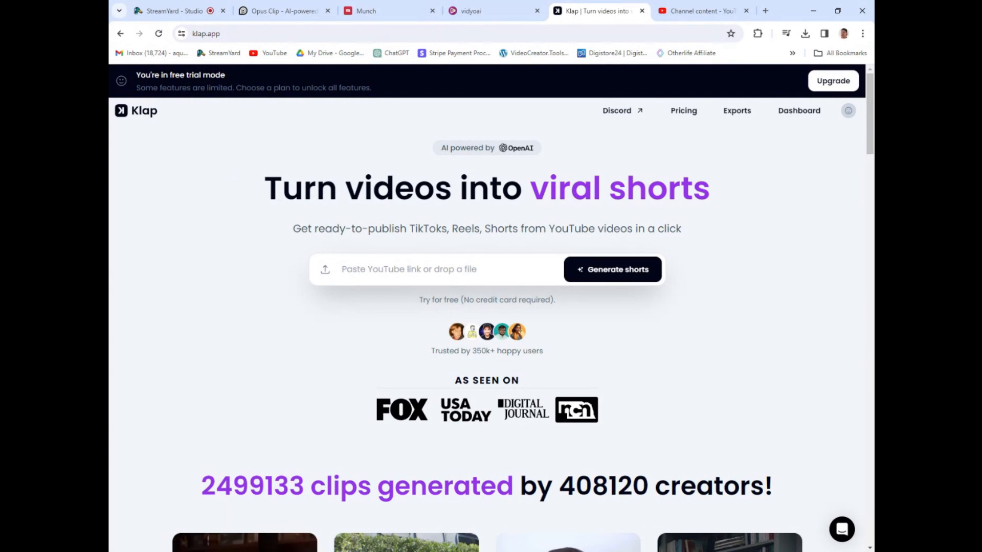
pyautogui.click(283, 11)
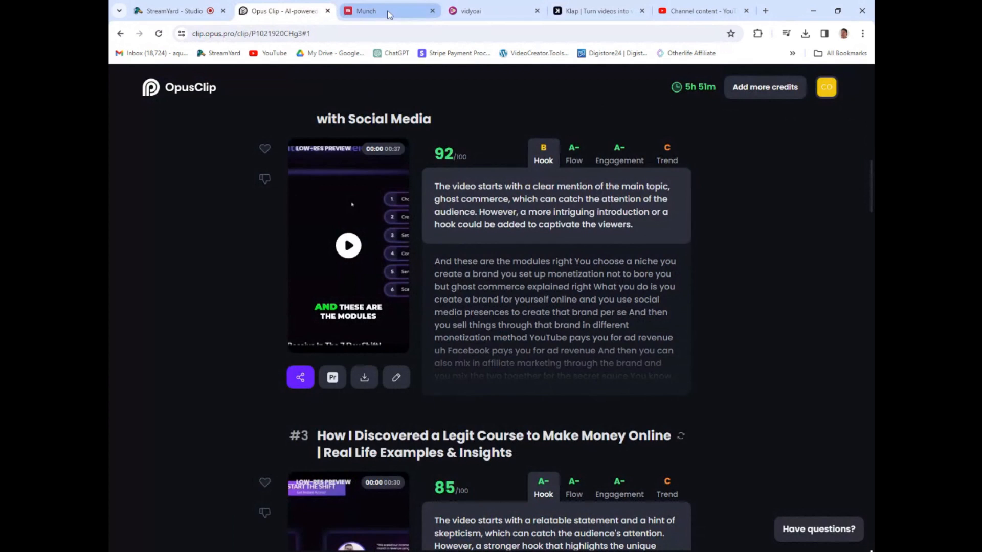
# Step: Return to Klap's homepage and focus the 'Paste YouTube link or drop a file' field
pyautogui.click(592, 10)
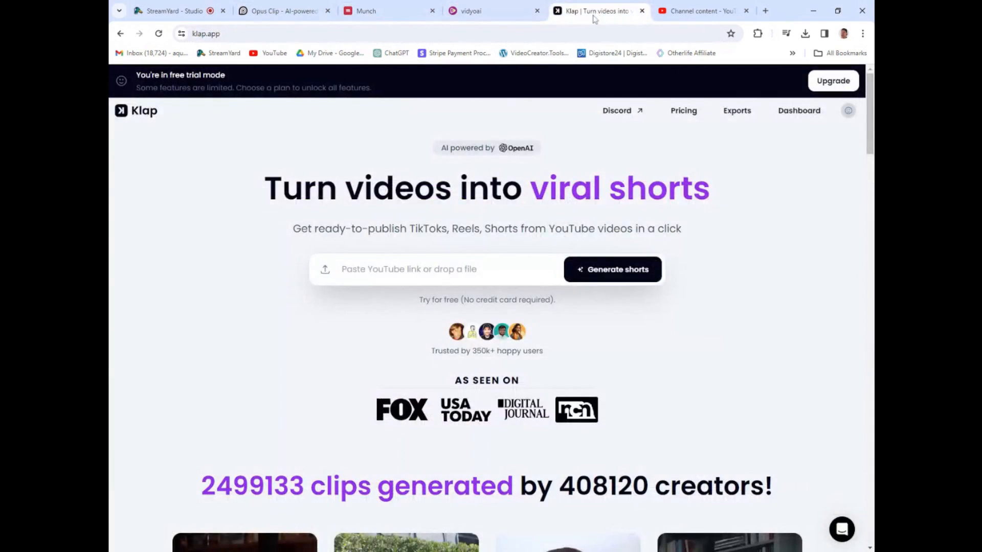
pyautogui.moveTo(247, 248)
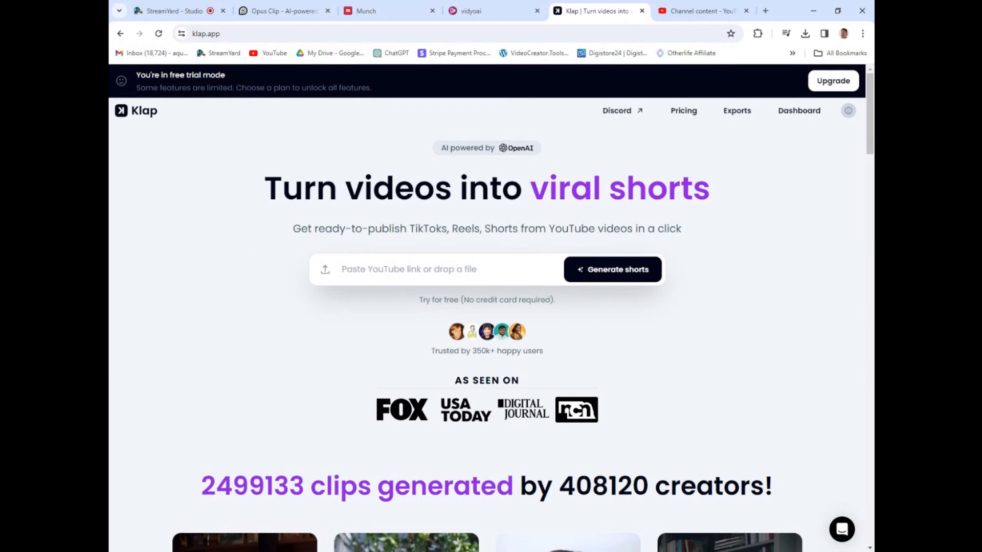
pyautogui.moveTo(273, 135)
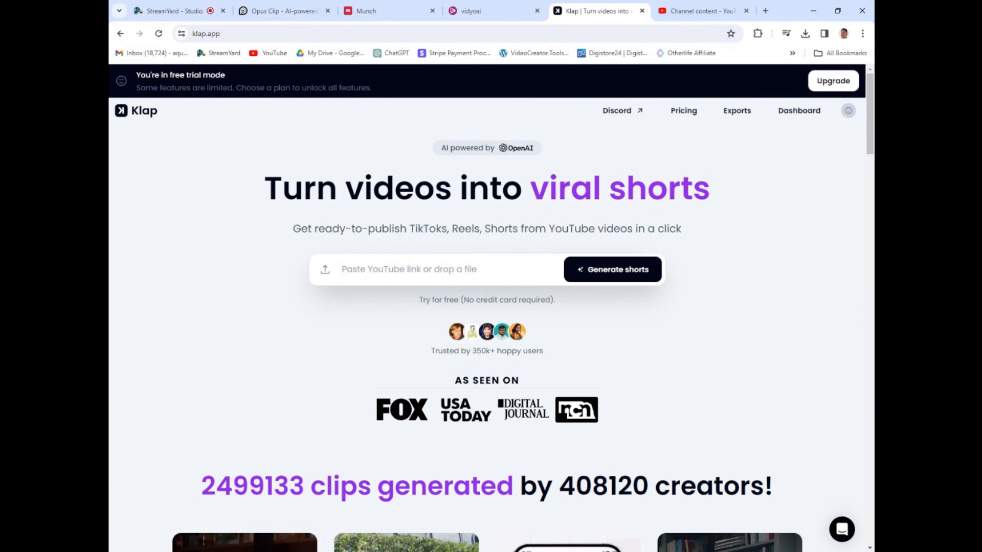
pyautogui.click(407, 270)
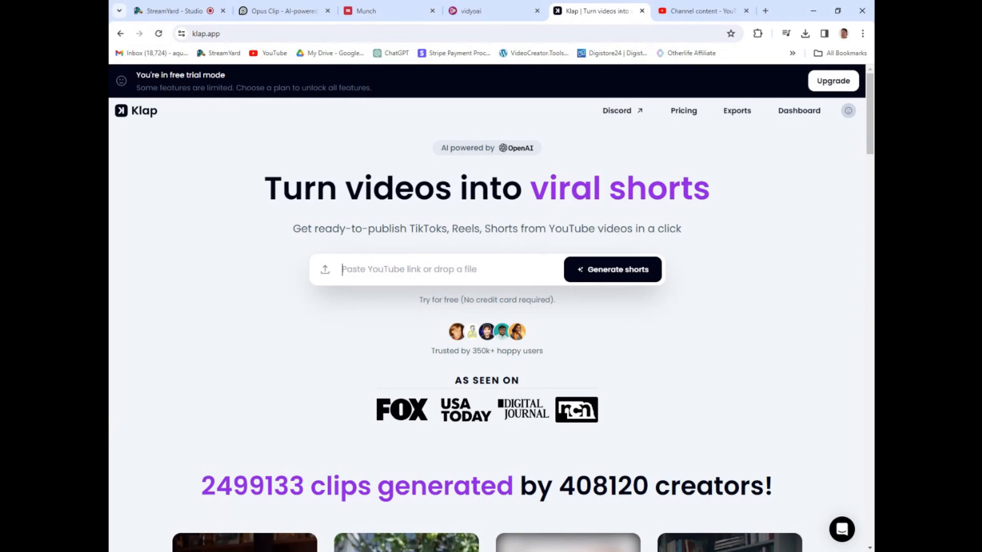
pyautogui.moveTo(653, 282)
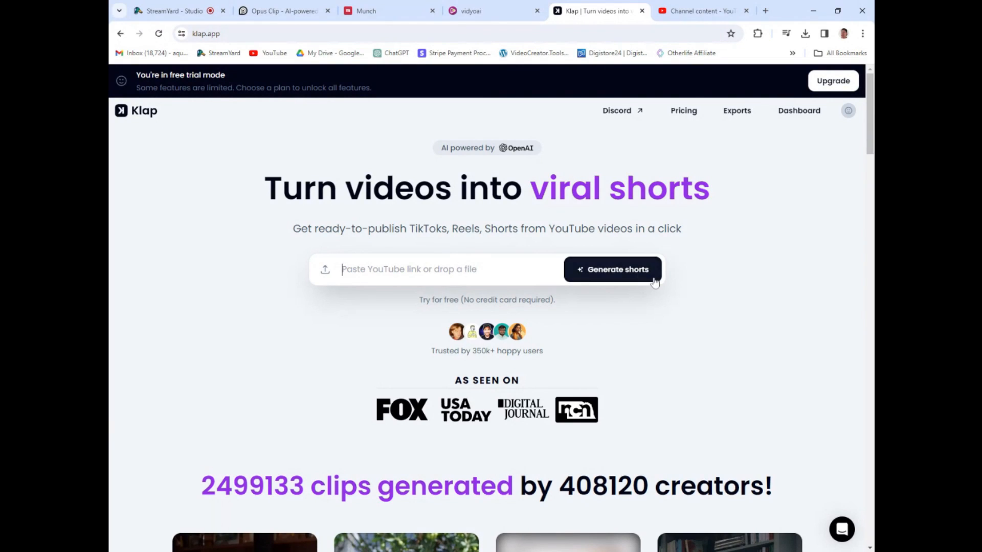
pyautogui.moveTo(783, 147)
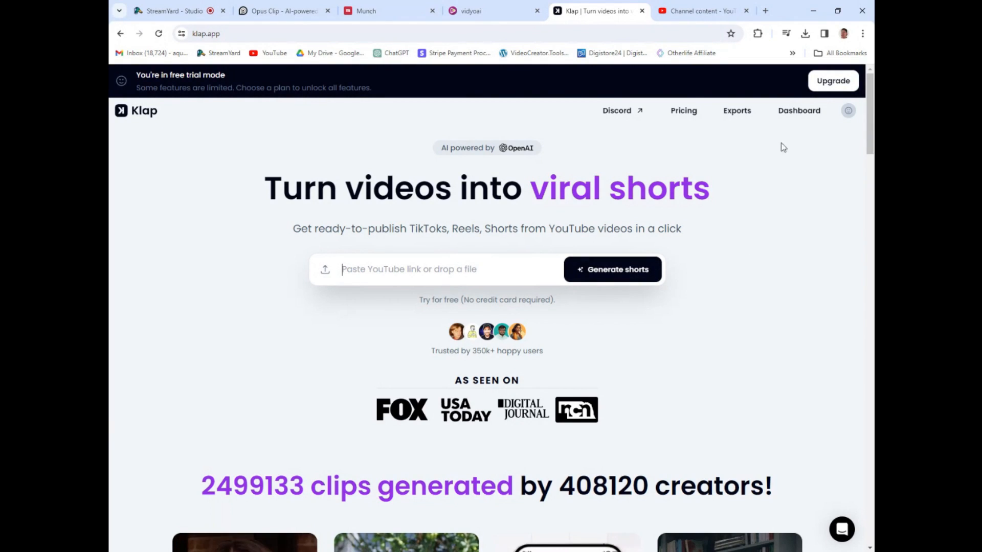
pyautogui.moveTo(610, 282)
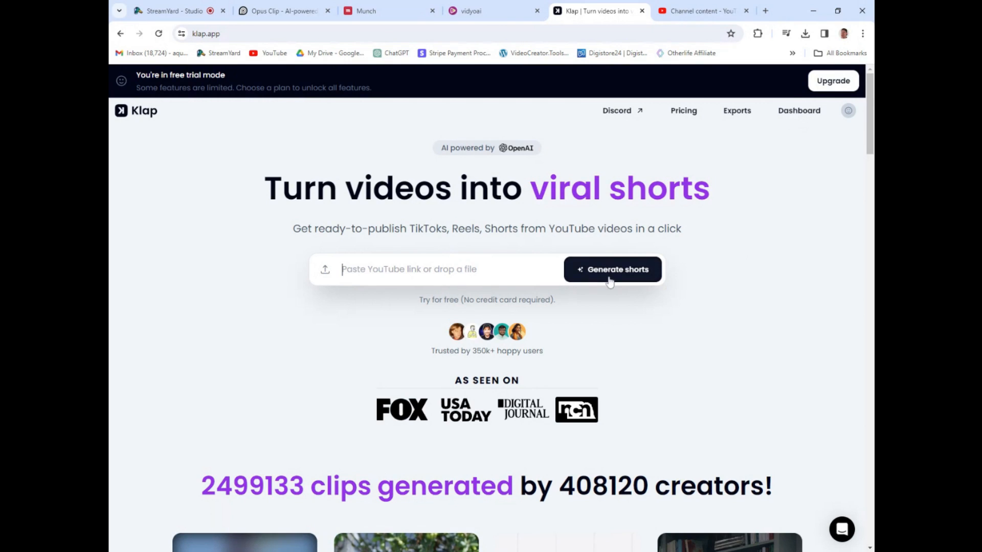
pyautogui.moveTo(799, 111)
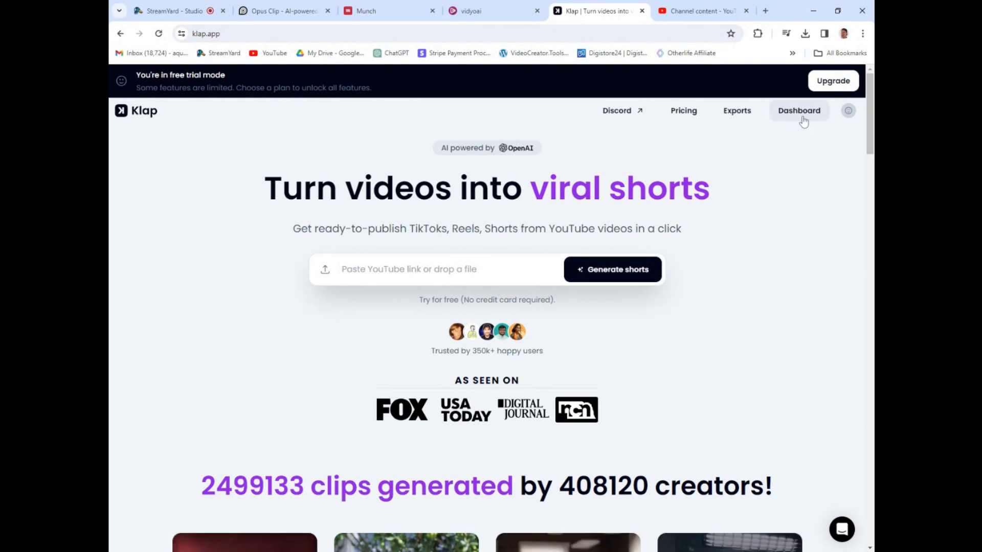
# Step: Open the Ghost Commerce video's three generated shorts from the Klap dashboard
pyautogui.click(798, 110)
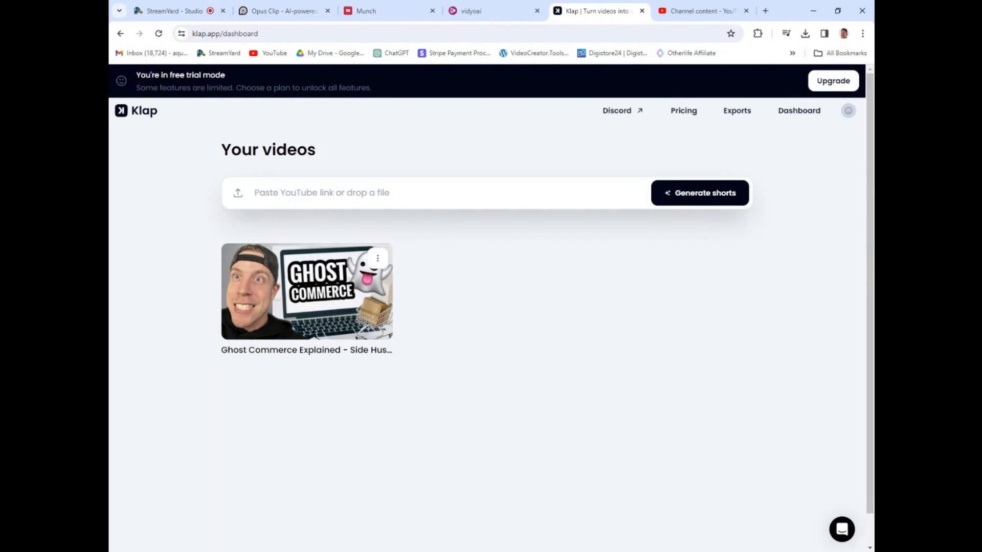
pyautogui.click(306, 291)
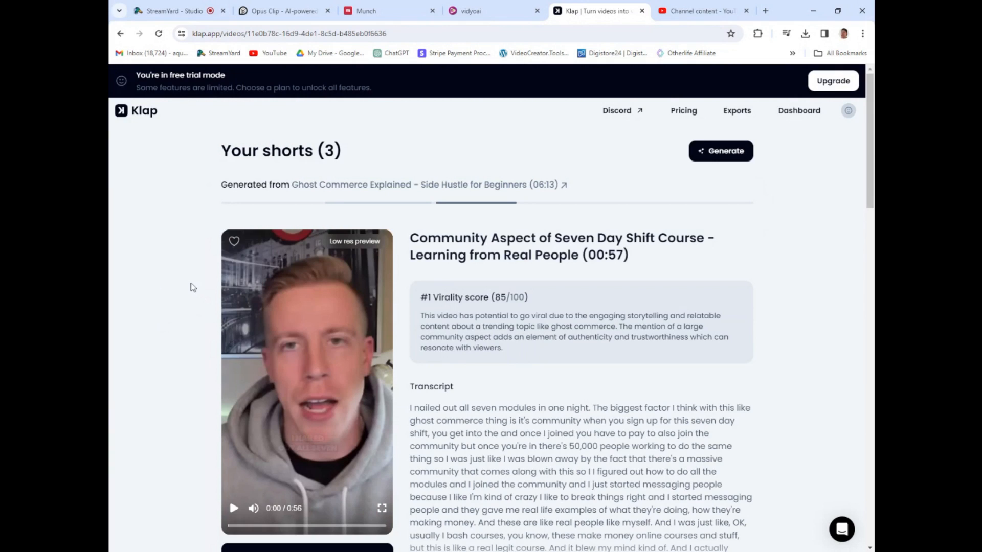
pyautogui.scroll(-3)
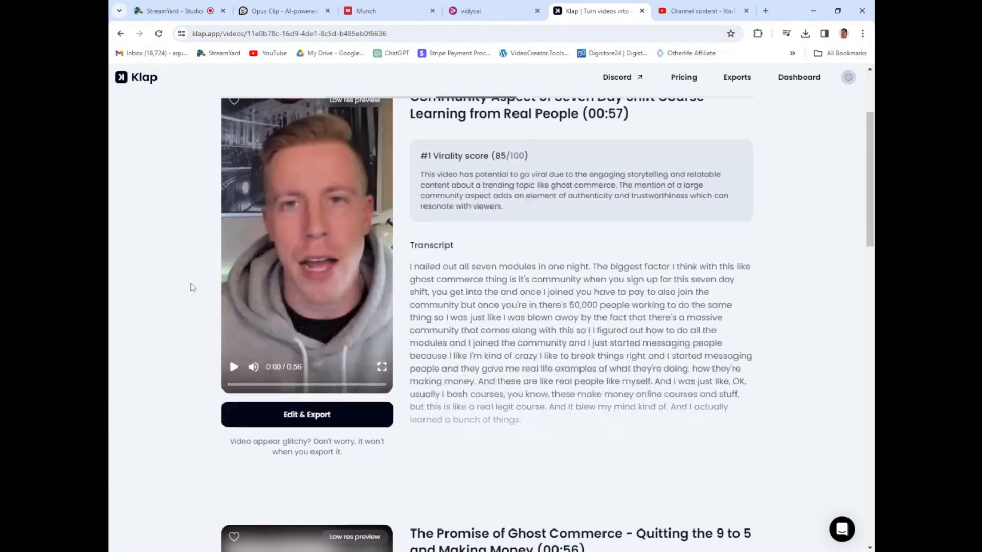
pyautogui.scroll(-3)
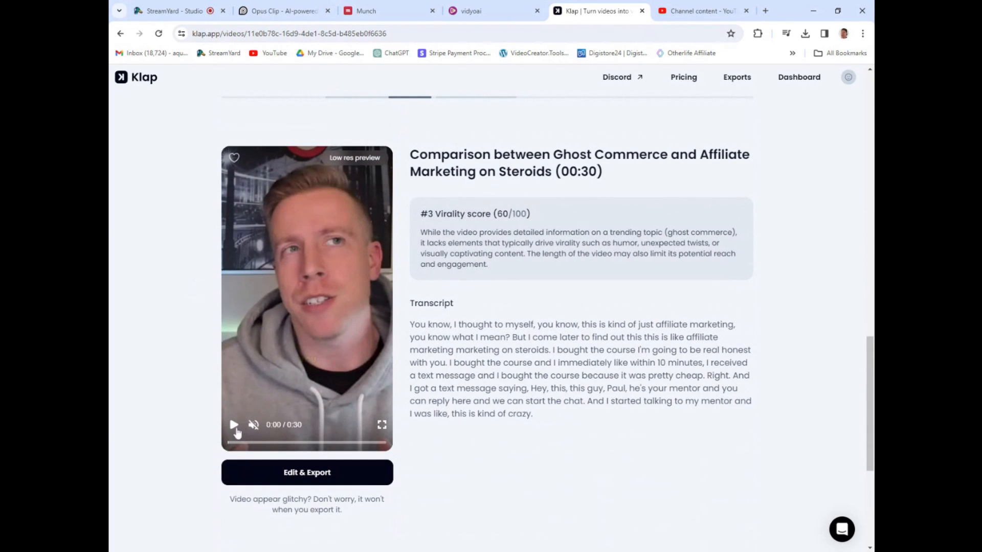
# Step: Briefly play and pause the third short, scored 60
pyautogui.click(233, 425)
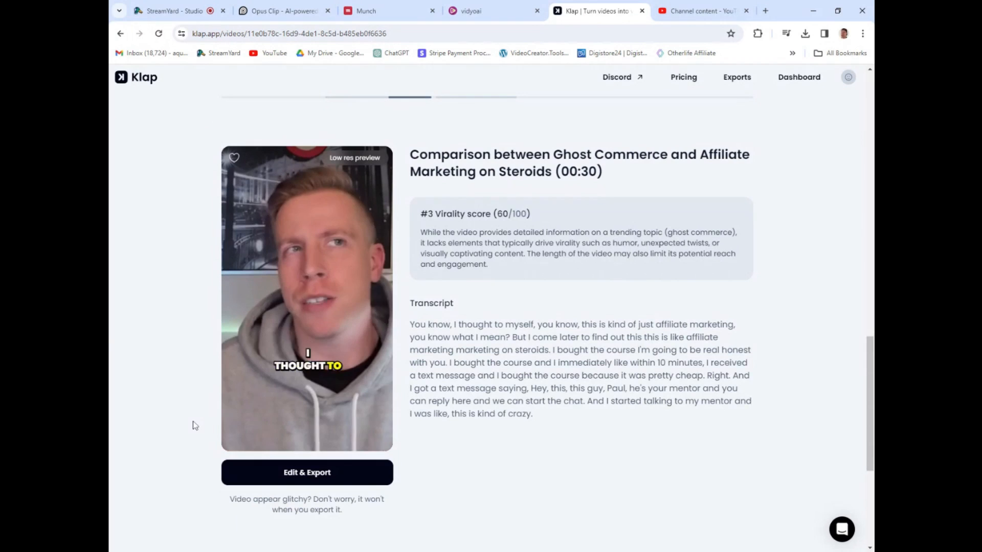
pyautogui.click(307, 298)
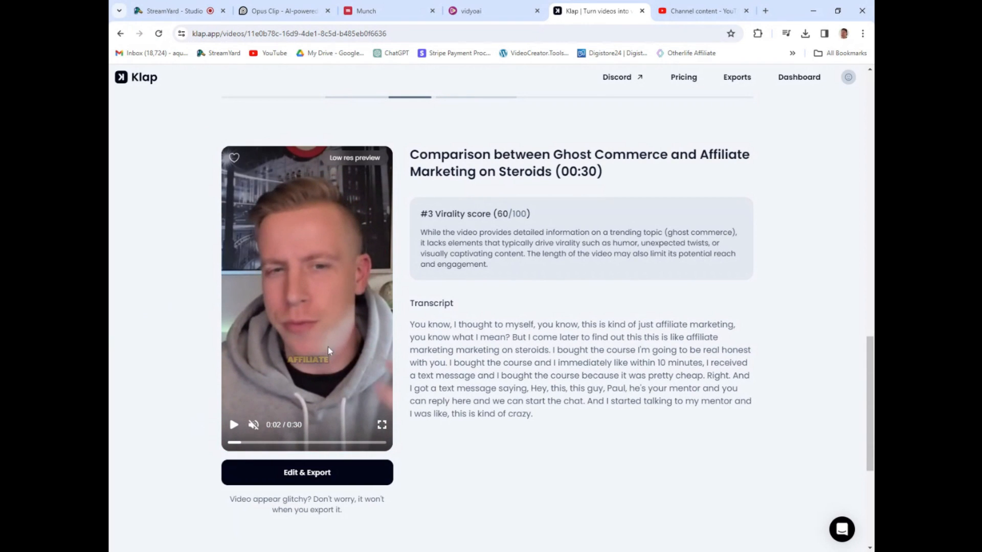
pyautogui.moveTo(286, 228)
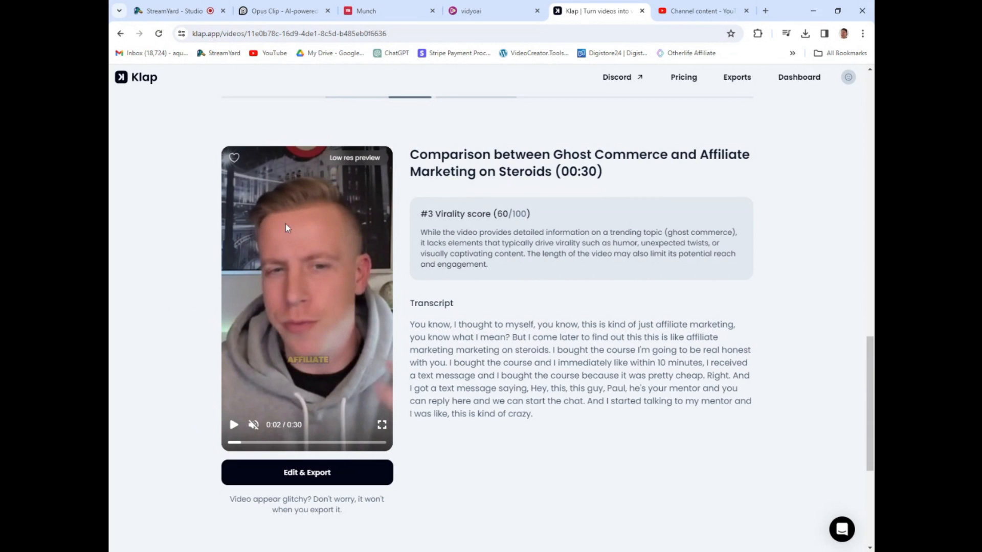
pyautogui.moveTo(373, 280)
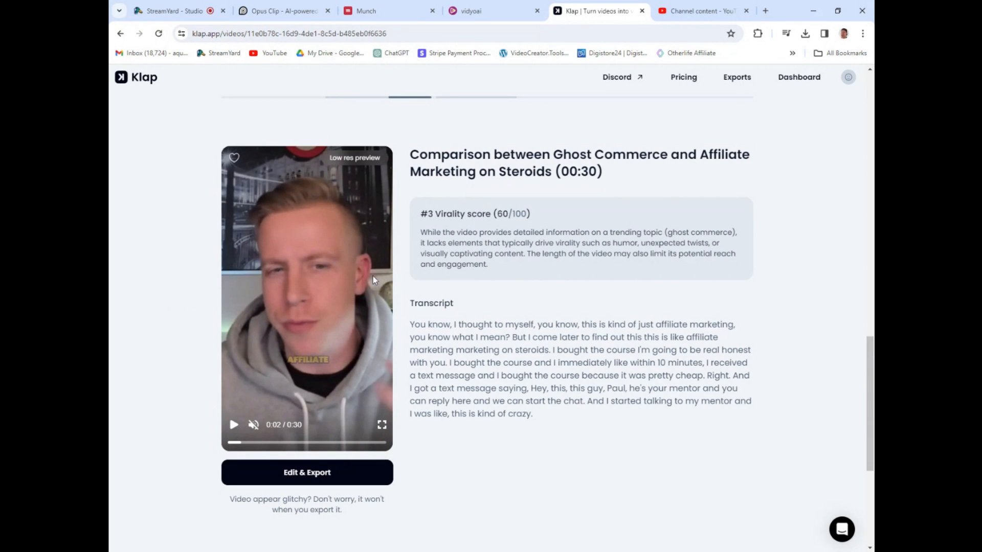
pyautogui.scroll(-3)
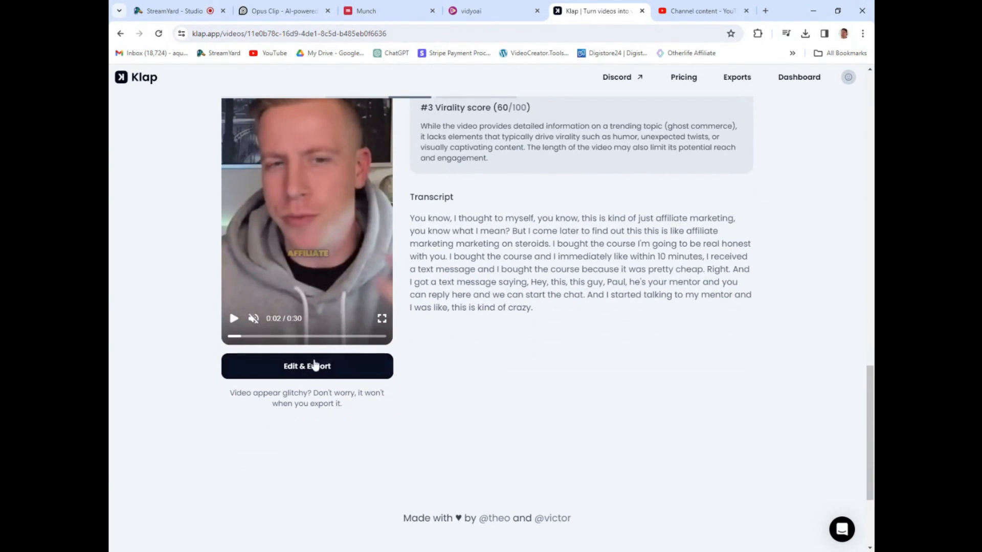
pyautogui.click(307, 366)
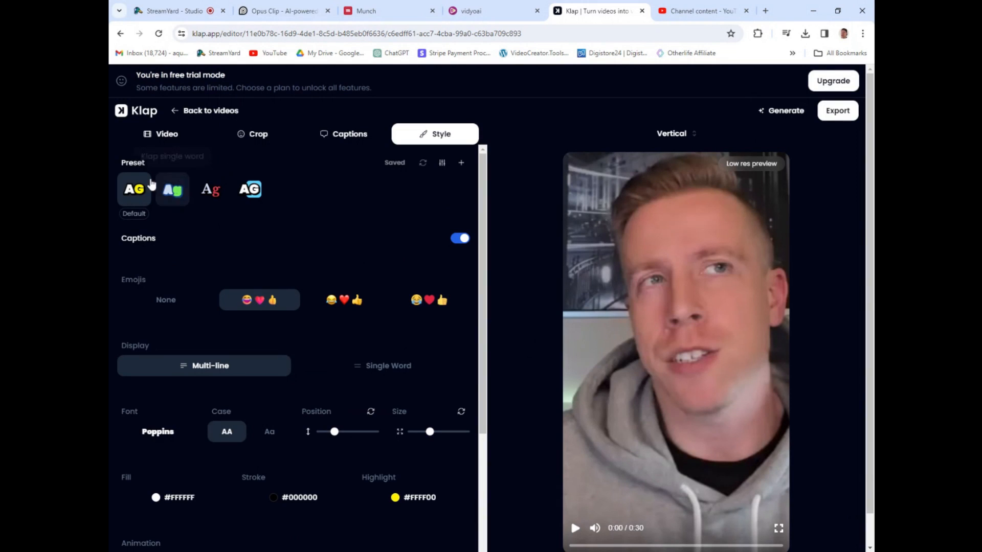
pyautogui.moveTo(249, 189)
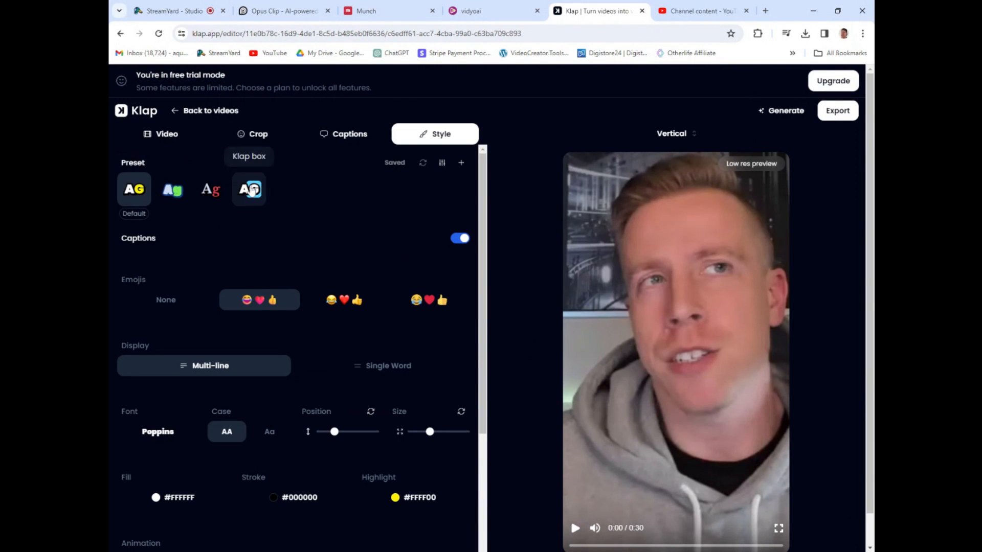
pyautogui.moveTo(595, 336)
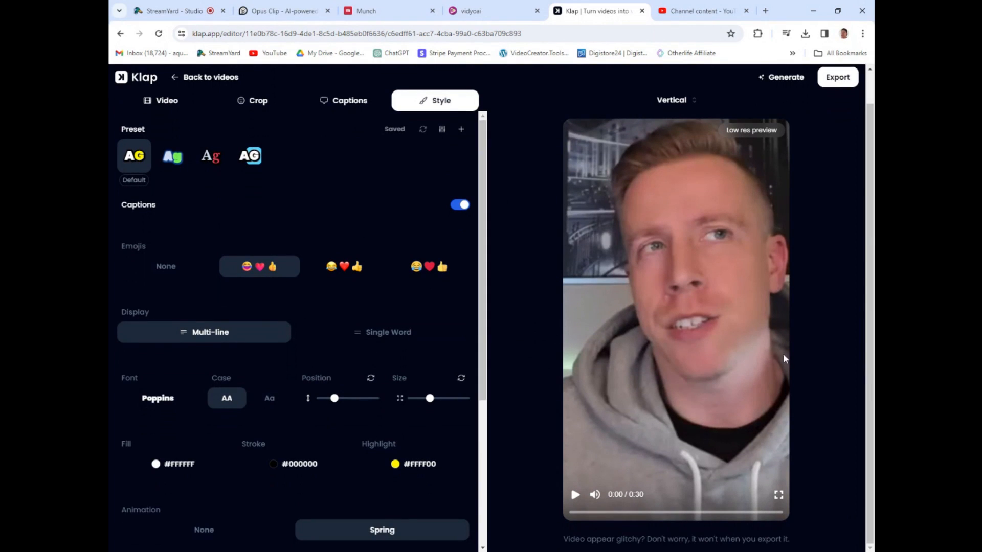
pyautogui.moveTo(424, 295)
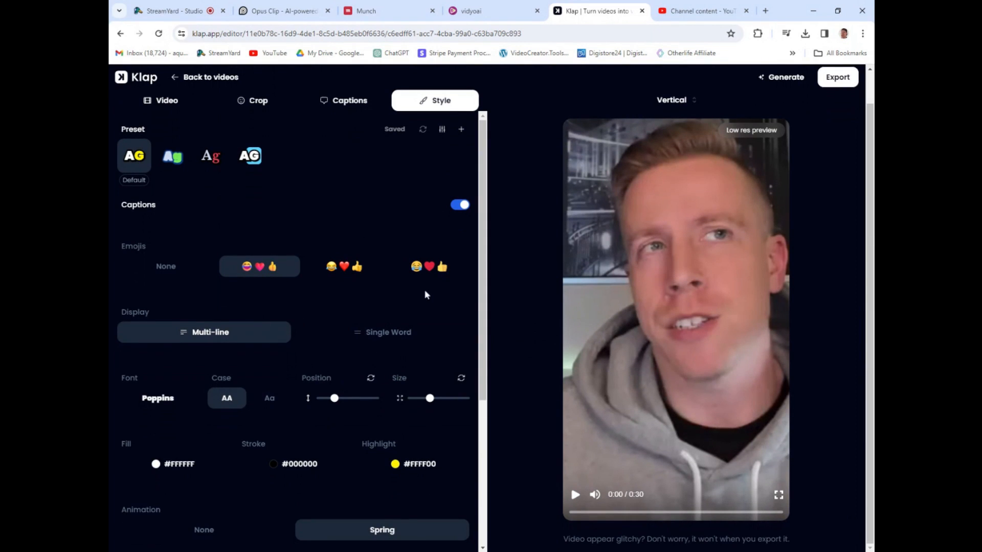
pyautogui.moveTo(543, 264)
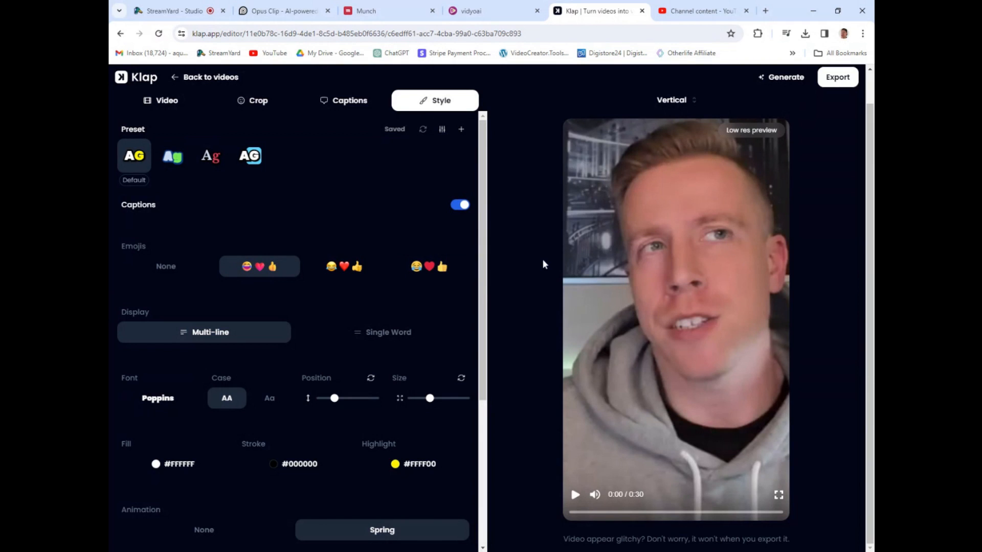
pyautogui.moveTo(528, 234)
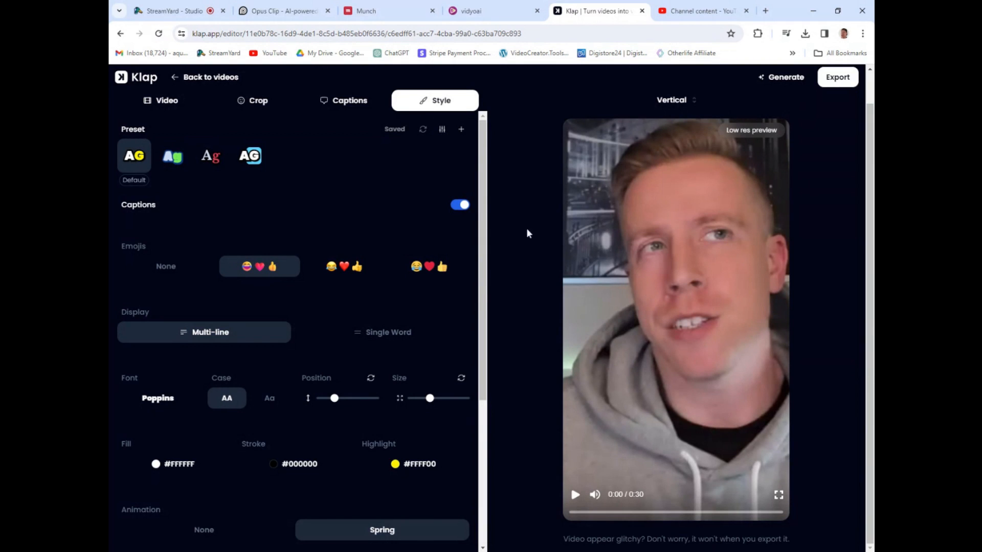
# Step: Switch to the StreamYard Studio tab with the screen-share recording running
pyautogui.click(176, 11)
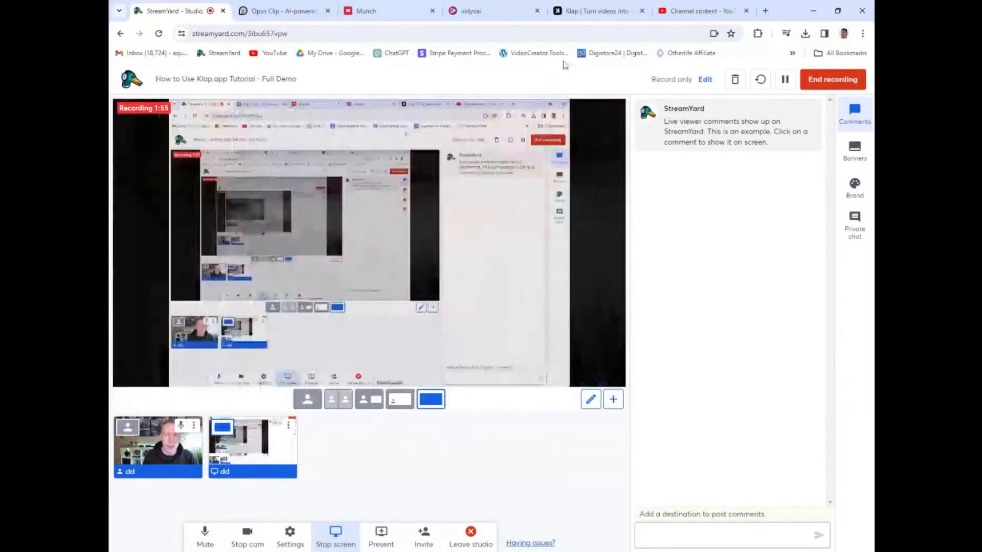
# Step: Go from Klap's clip editor back to Your shorts, then to OpusClip's dashboard
pyautogui.click(598, 11)
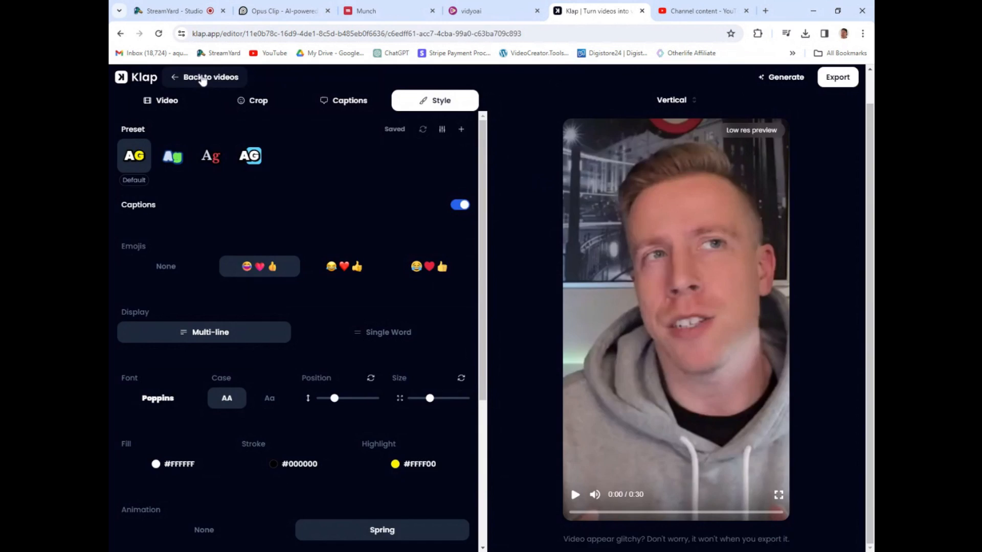
pyautogui.click(206, 76)
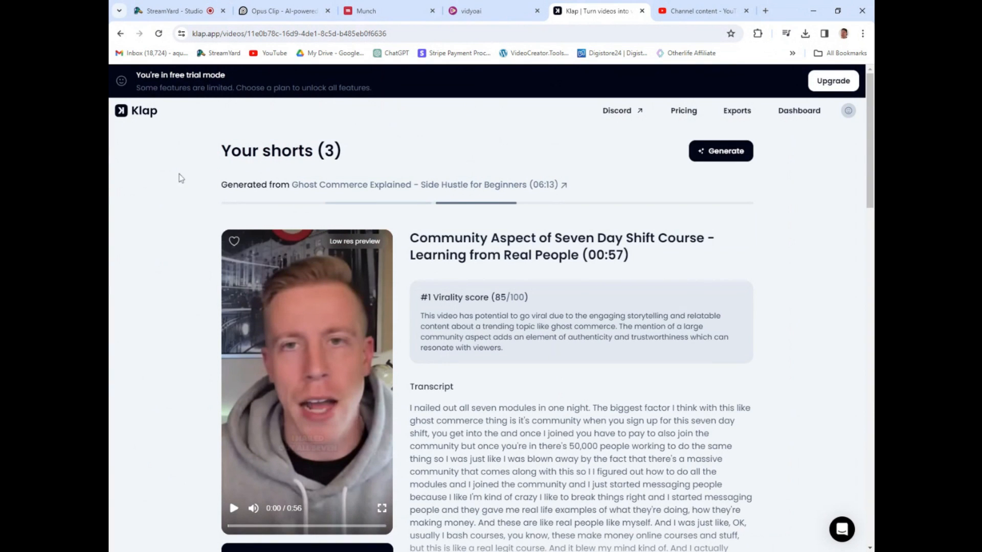
pyautogui.moveTo(501, 170)
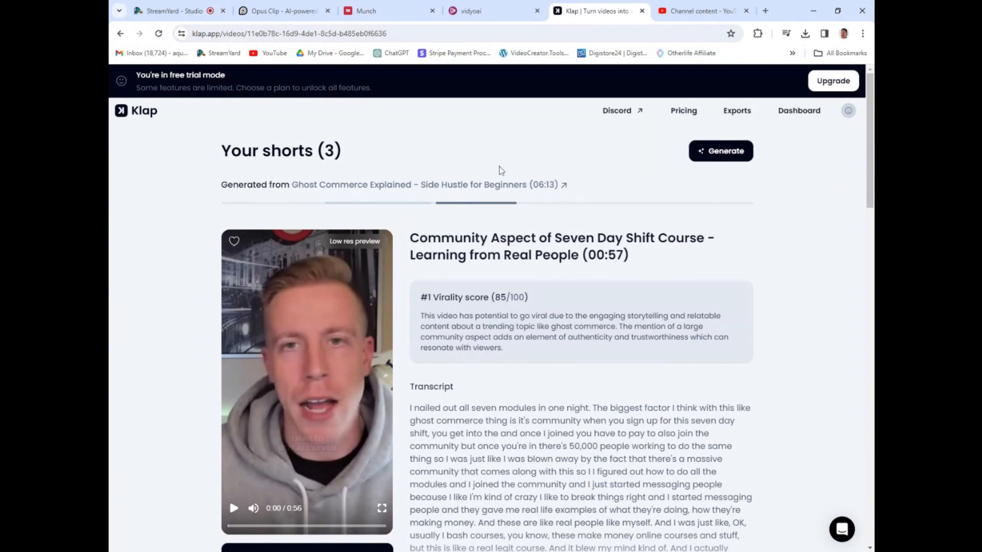
pyautogui.moveTo(175, 10)
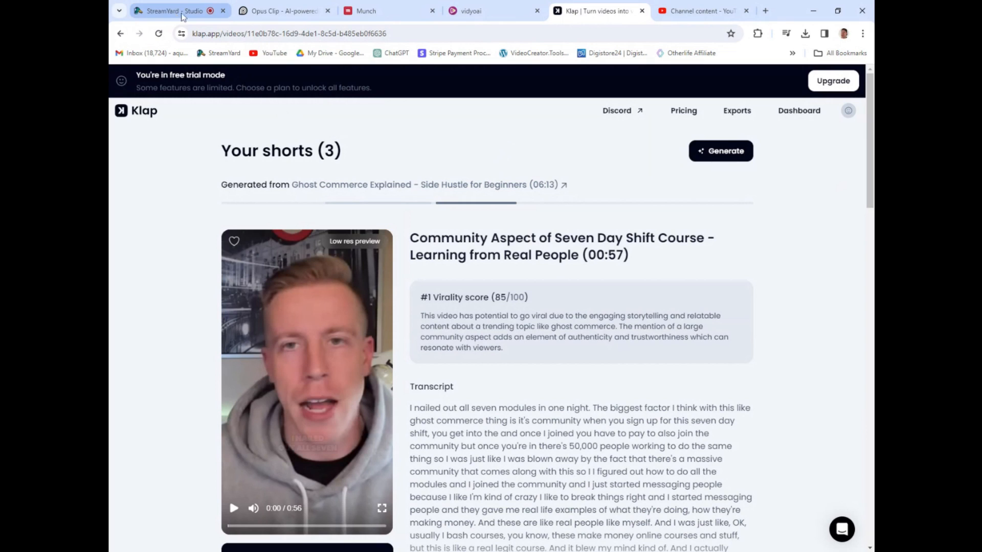
pyautogui.moveTo(199, 205)
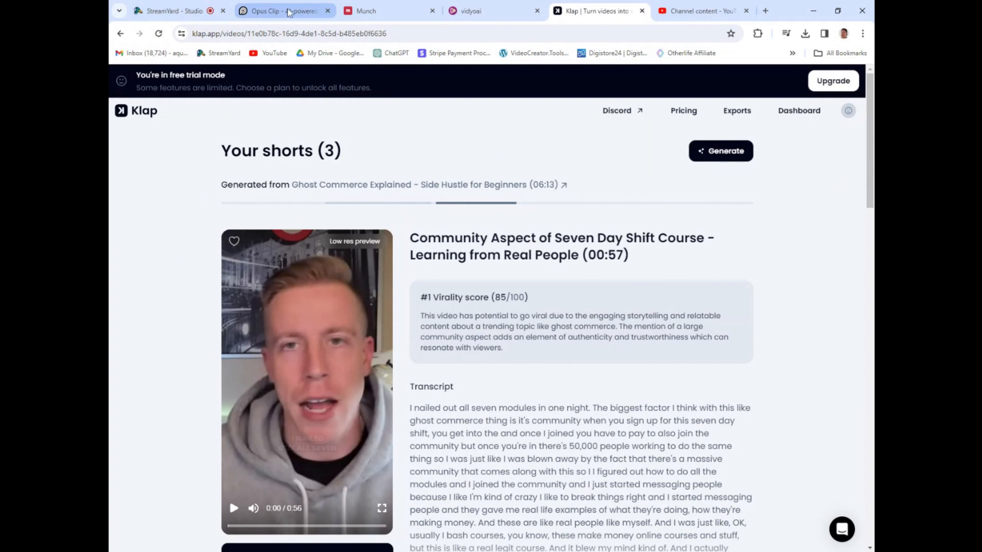
pyautogui.click(285, 11)
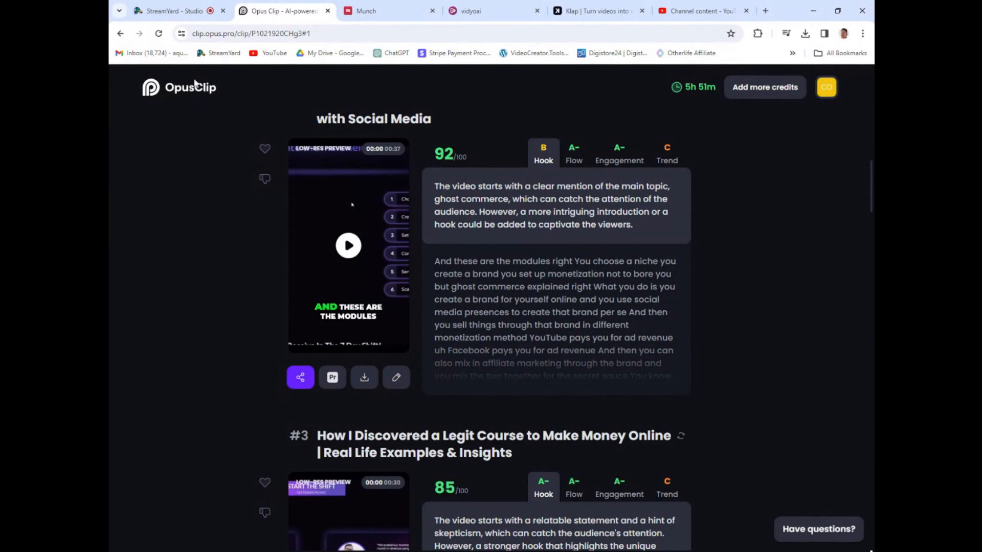
pyautogui.click(178, 87)
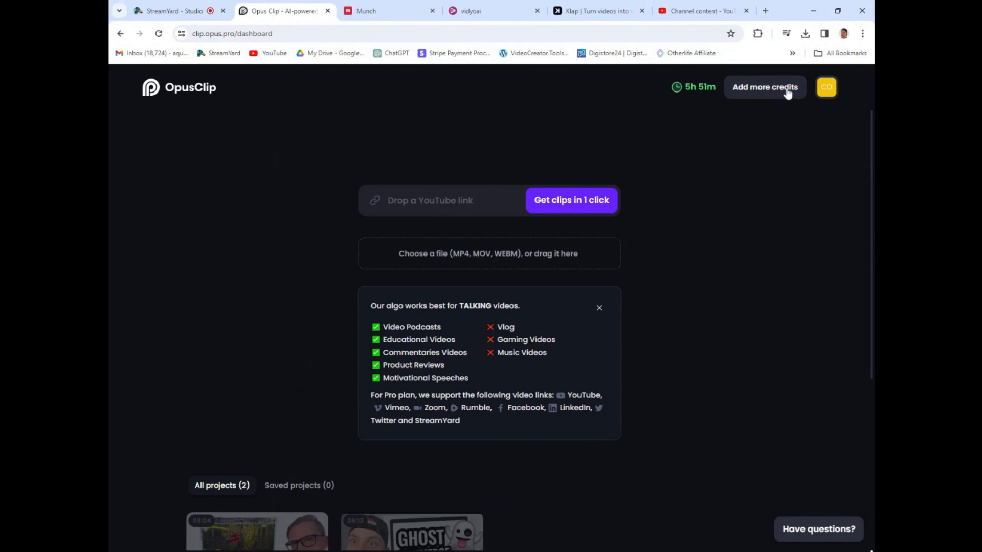
# Step: Scroll to All projects and open the Ghost Commerce Explained project
pyautogui.scroll(-3)
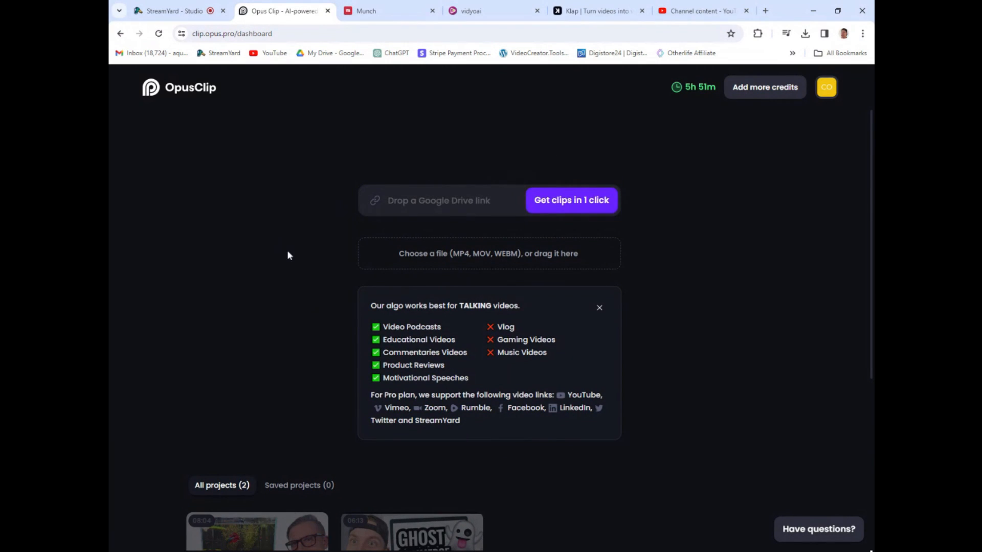
pyautogui.scroll(-3)
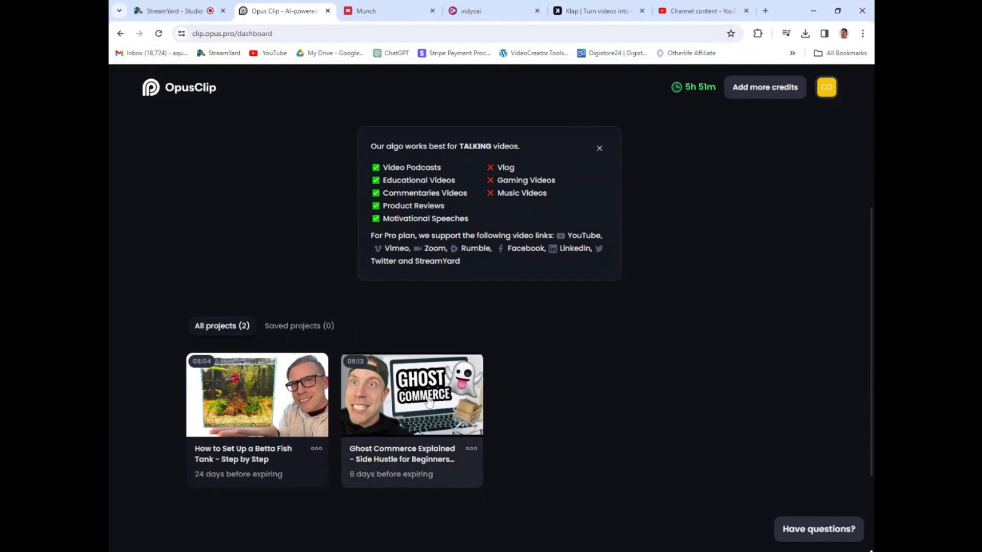
pyautogui.click(411, 395)
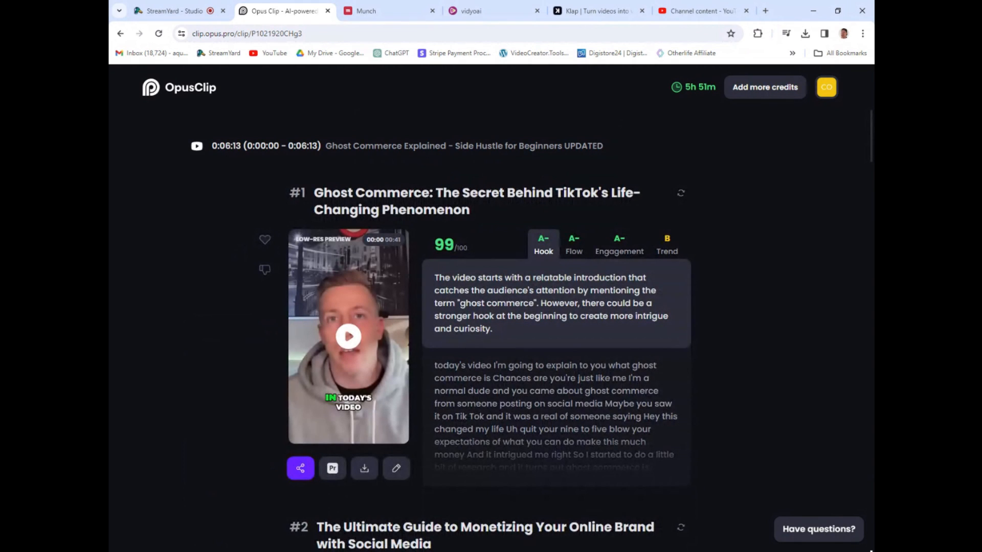
# Step: Scroll through the ranked Ghost Commerce clips and their virality scores
pyautogui.scroll(-3)
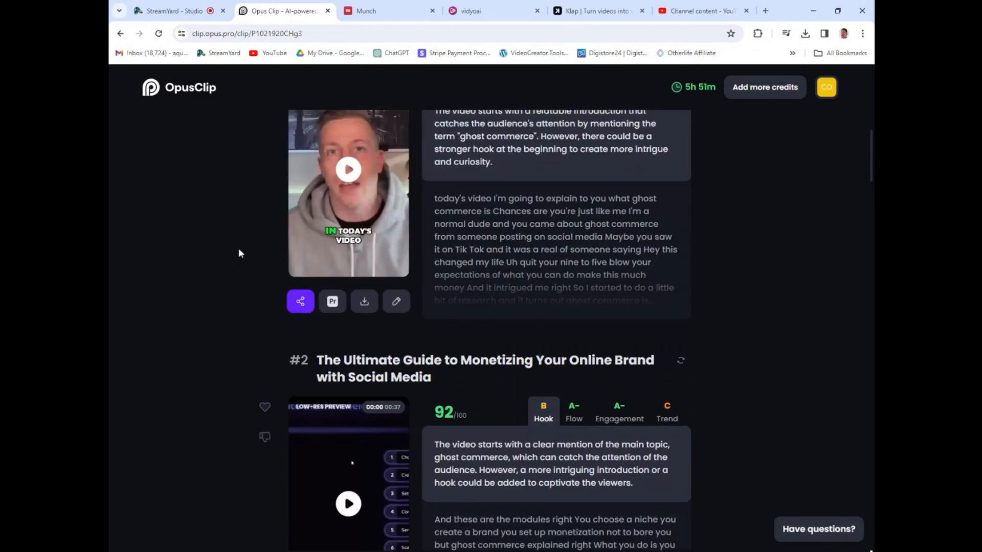
pyautogui.scroll(-3)
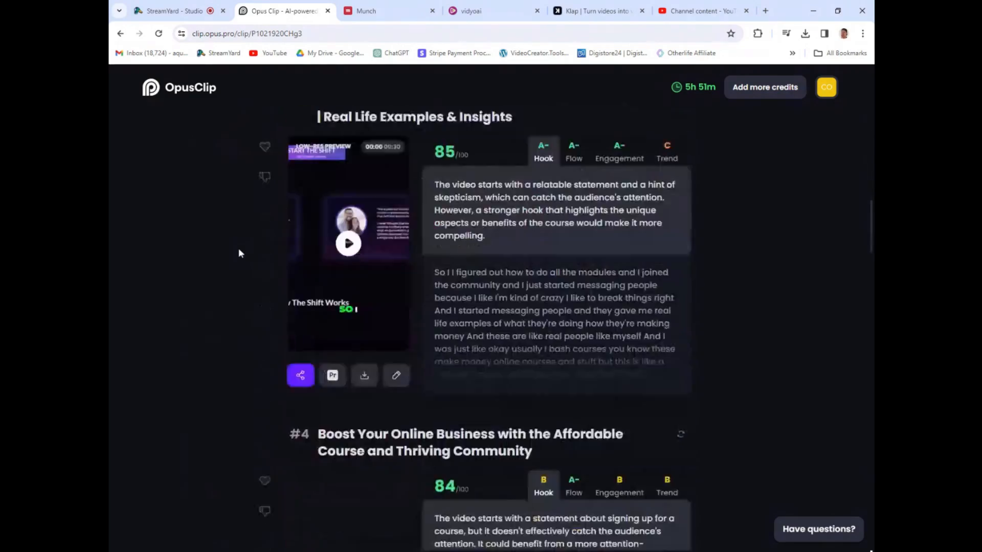
pyautogui.scroll(-3)
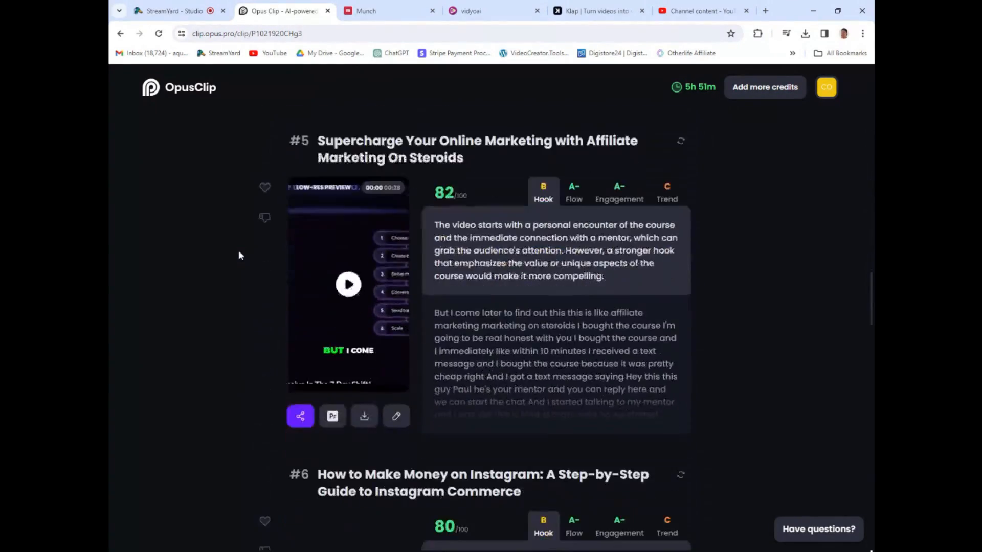
pyautogui.scroll(-3)
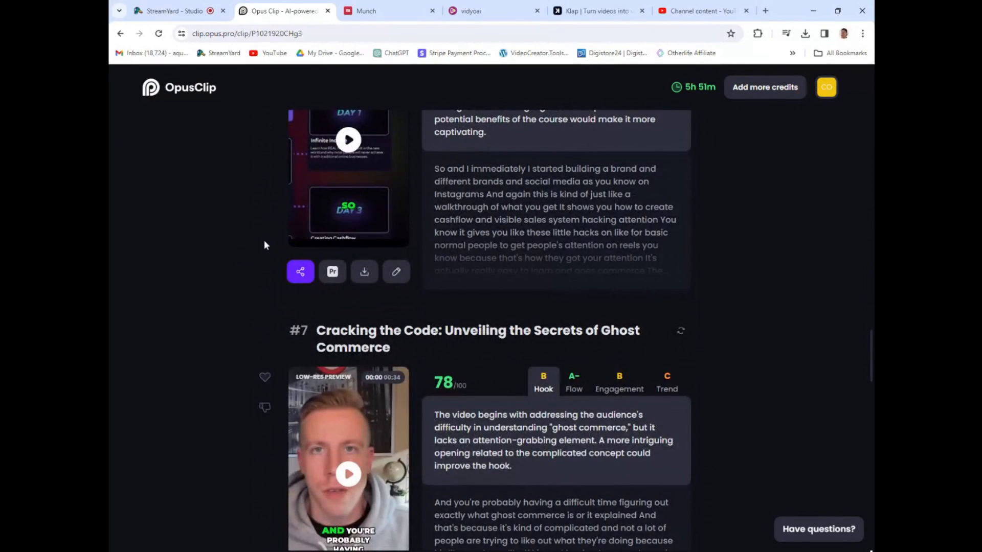
pyautogui.moveTo(217, 302)
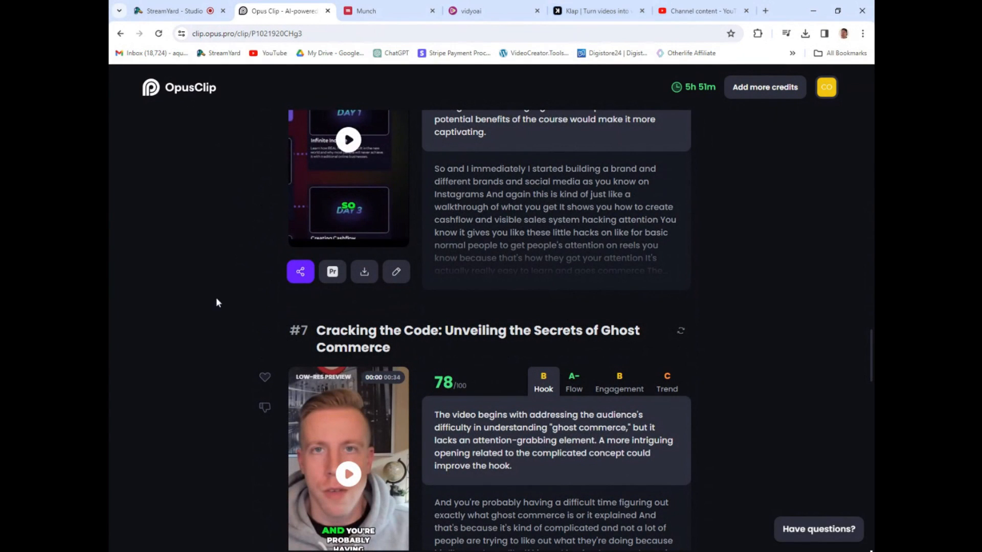
pyautogui.scroll(-3)
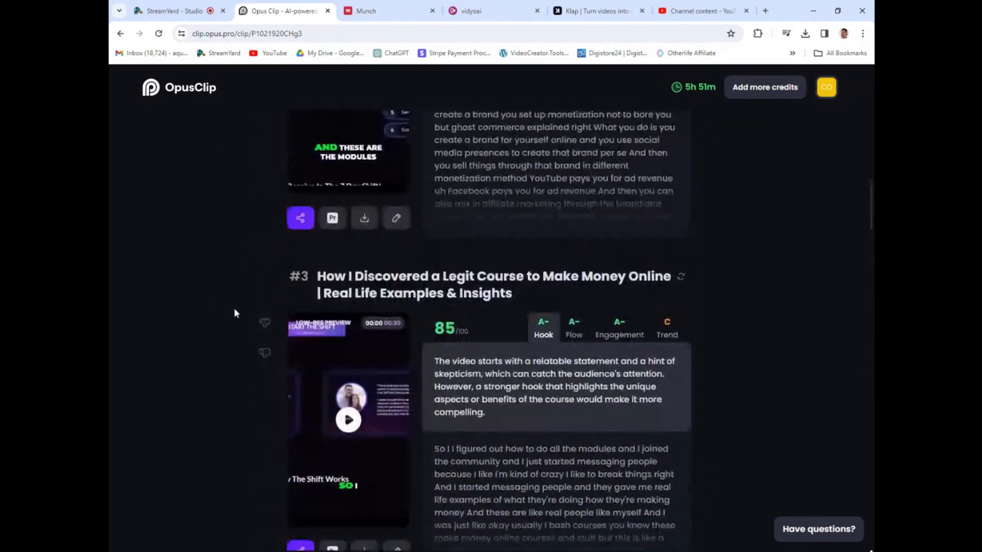
pyautogui.scroll(3)
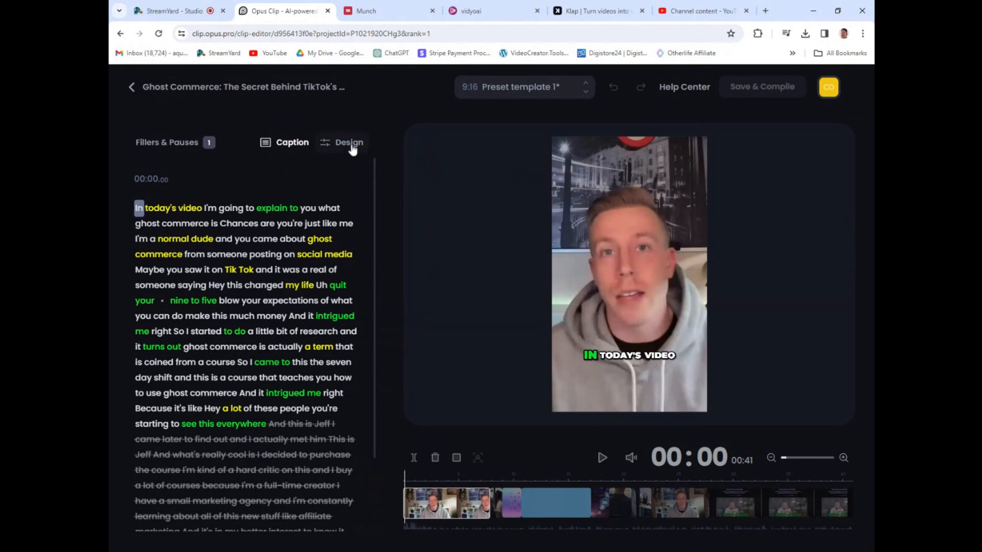
# Step: Open the 99-scored clip's design settings and play its preview for a few seconds
pyautogui.click(348, 142)
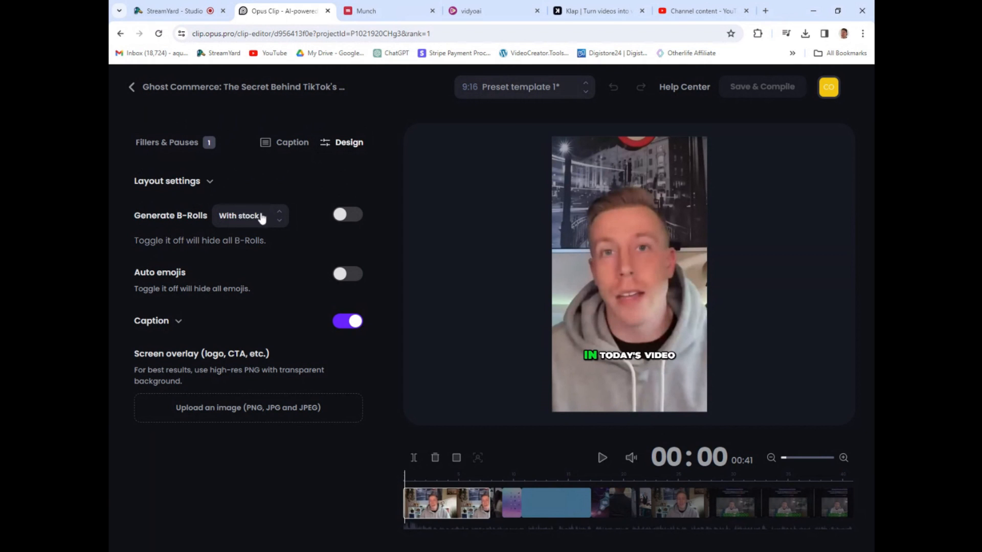
pyautogui.moveTo(412, 224)
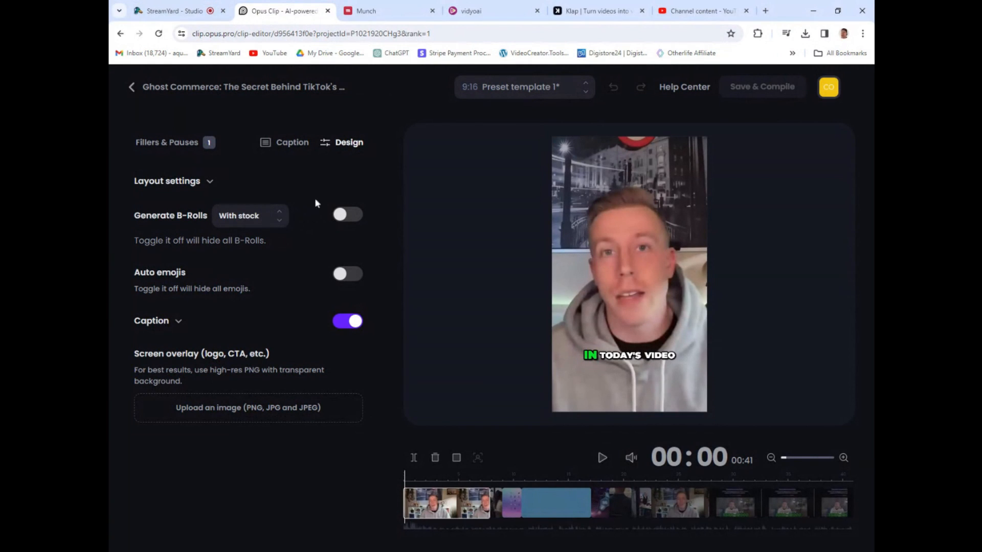
pyautogui.moveTo(438, 267)
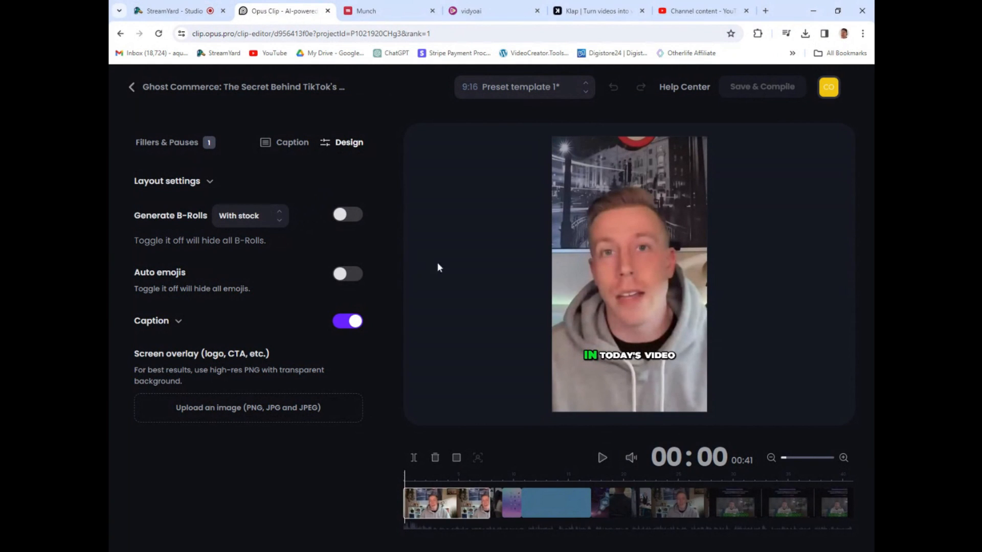
pyautogui.moveTo(364, 93)
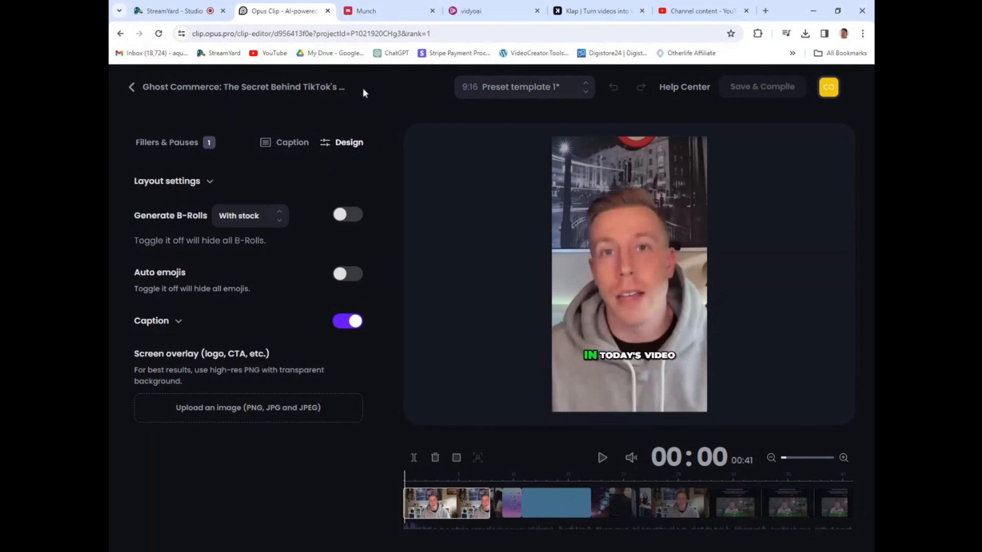
pyautogui.moveTo(457, 192)
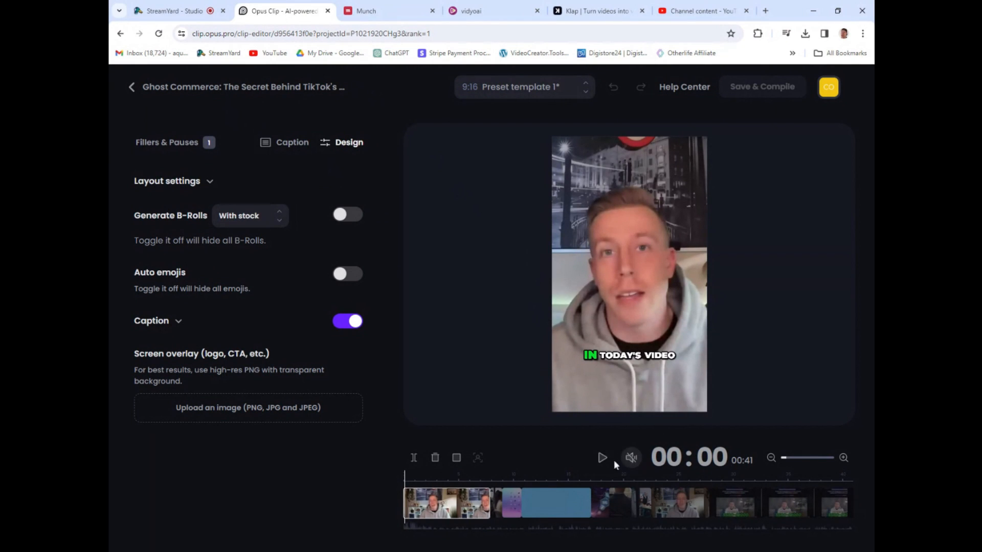
pyautogui.click(601, 458)
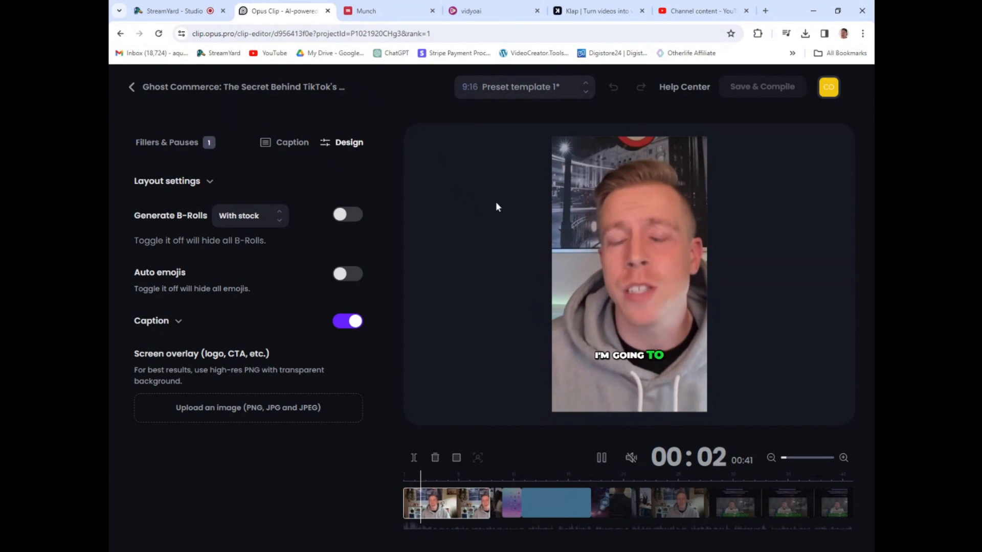
pyautogui.click(600, 457)
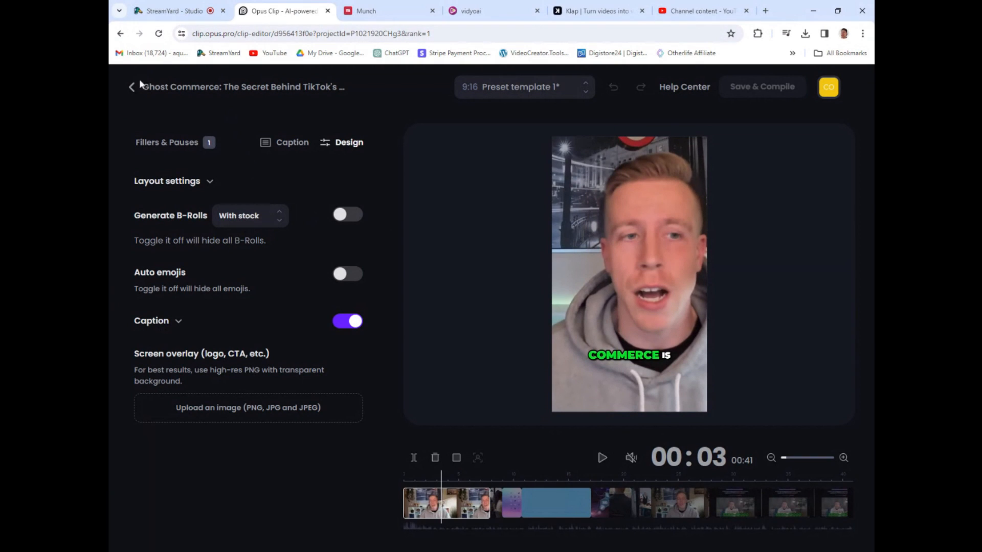
# Step: Return to the scored clip list, glance at vidyo.ai, and come back to Opus Clip
pyautogui.click(132, 87)
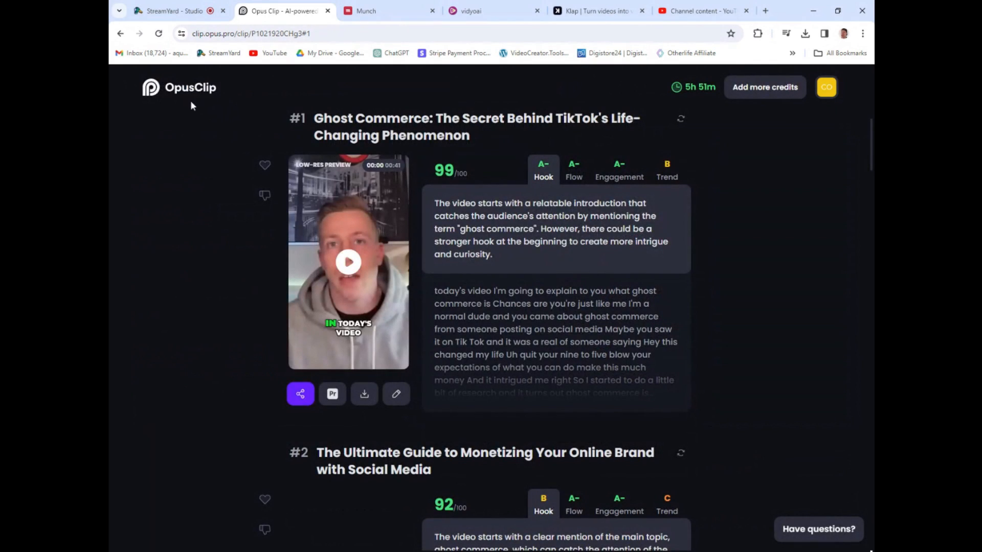
pyautogui.scroll(3)
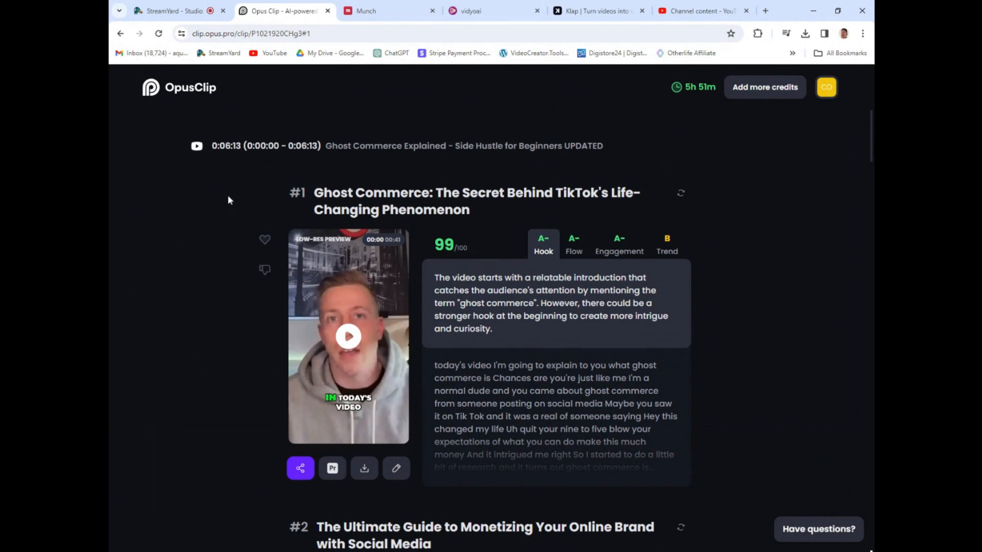
pyautogui.moveTo(234, 185)
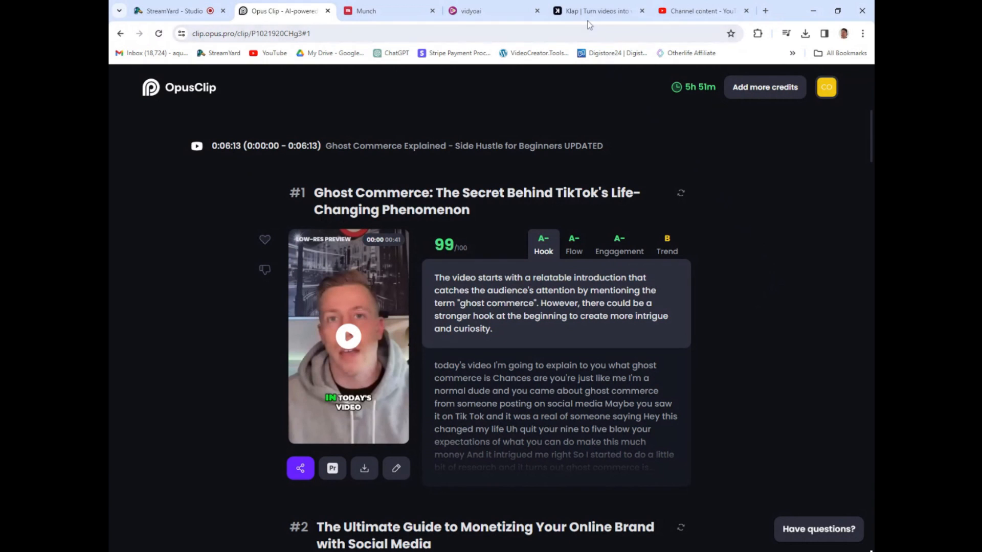
pyautogui.click(592, 11)
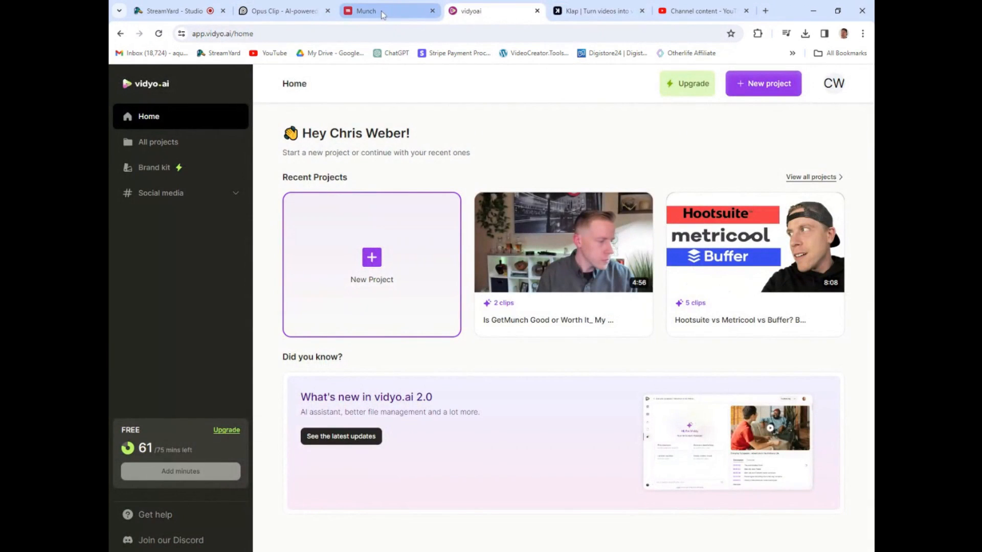
pyautogui.click(282, 10)
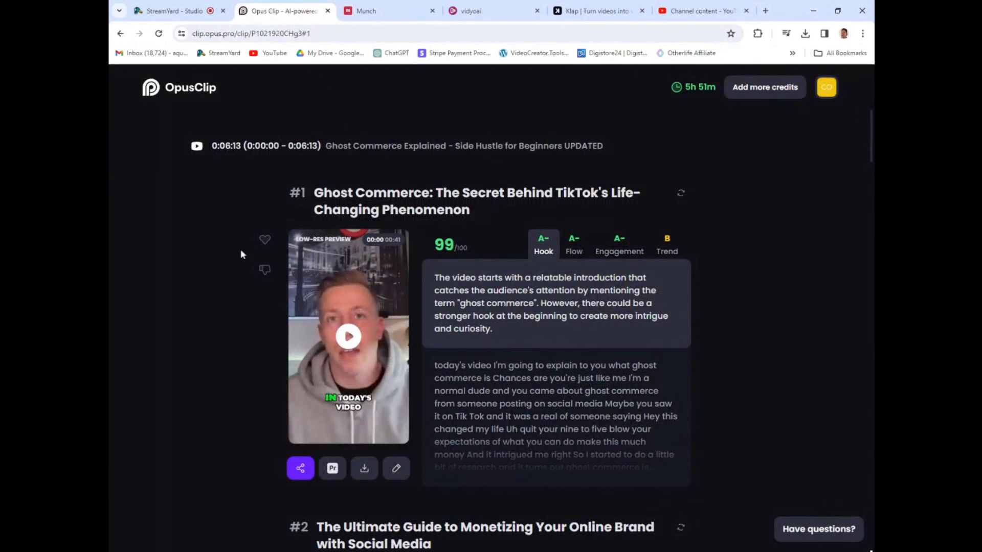
pyautogui.moveTo(244, 268)
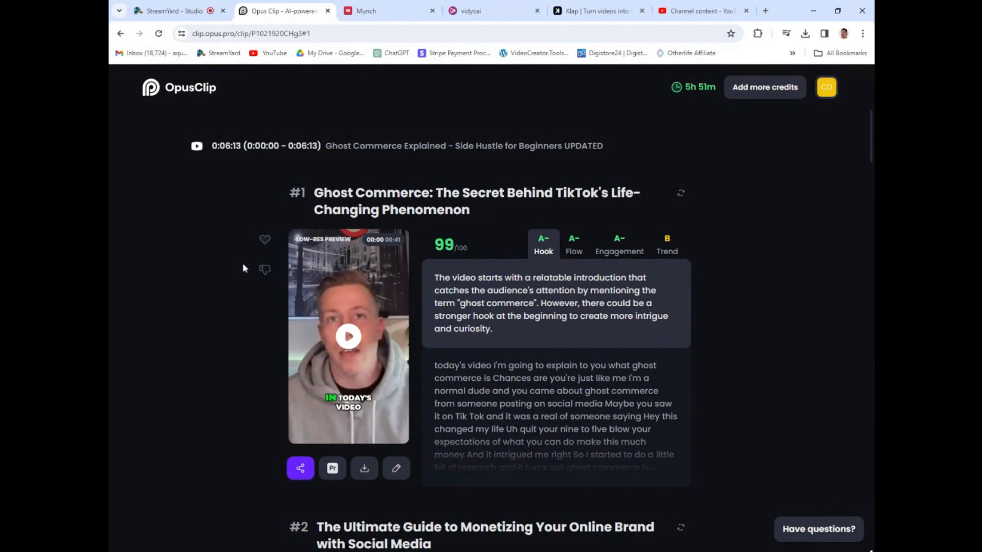
# Step: Scroll the clip list and open clip #4 about boosting an online business
pyautogui.scroll(-3)
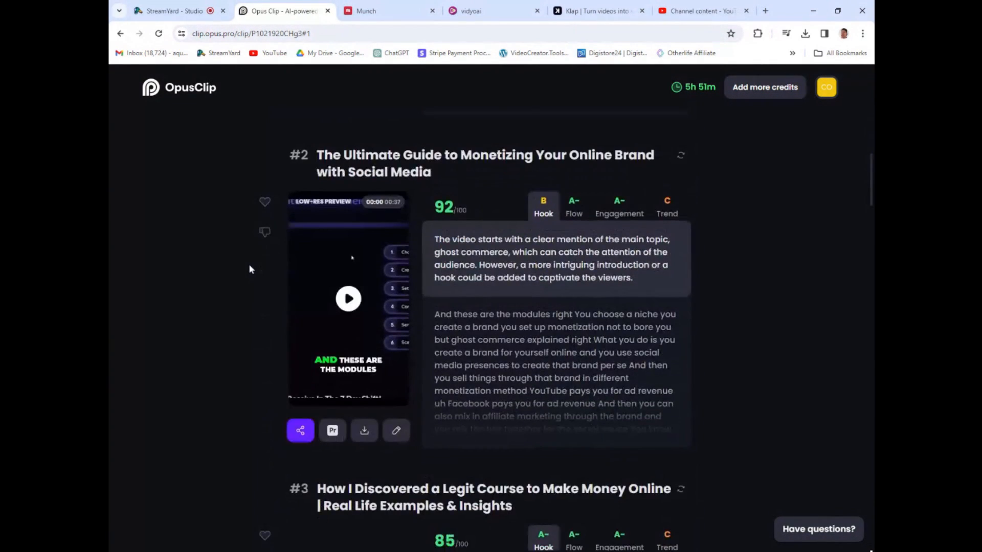
pyautogui.scroll(-3)
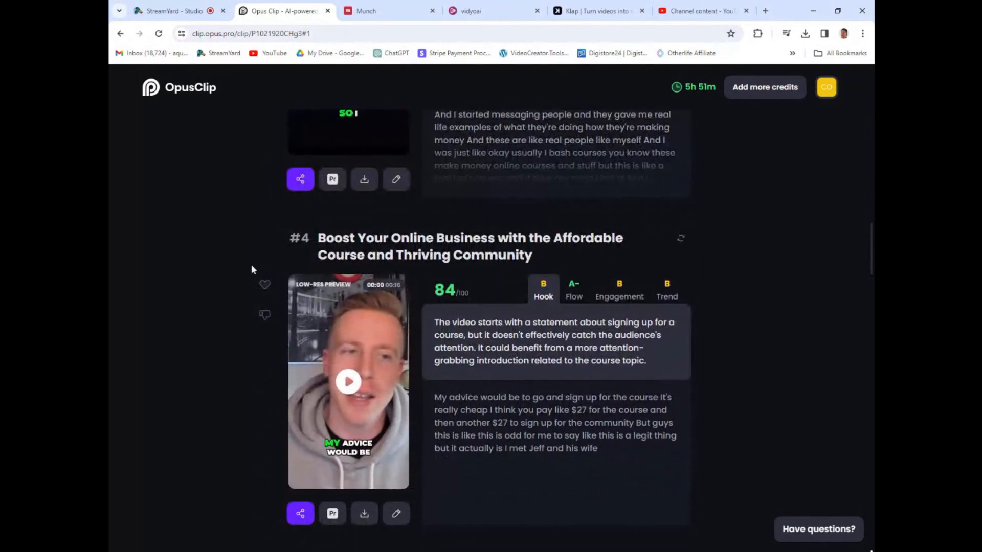
pyautogui.scroll(3)
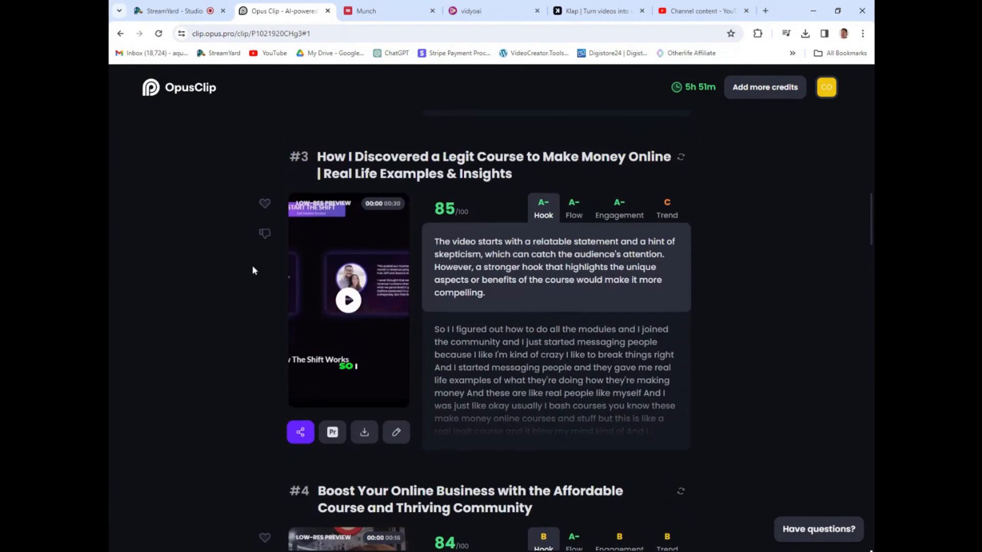
pyautogui.scroll(3)
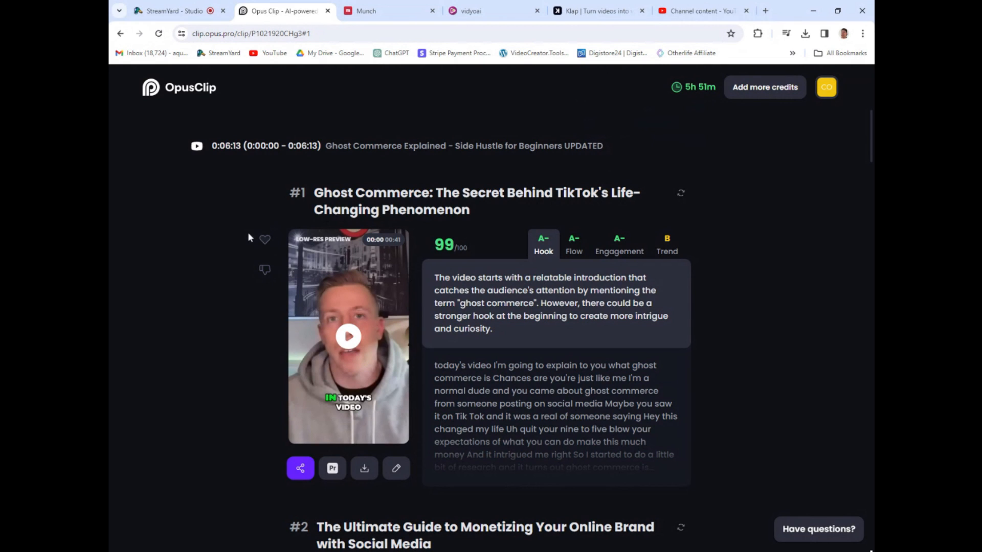
pyautogui.scroll(-3)
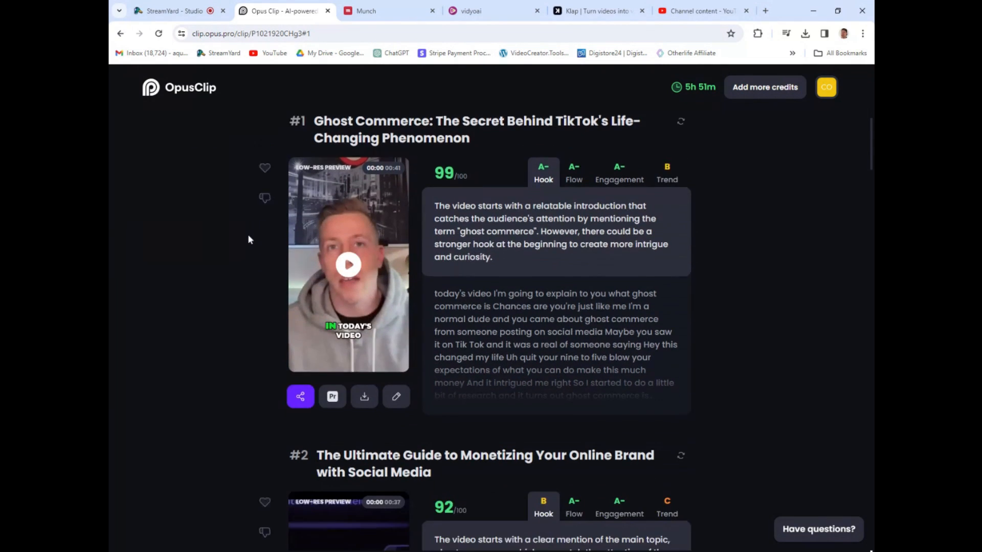
pyautogui.scroll(-3)
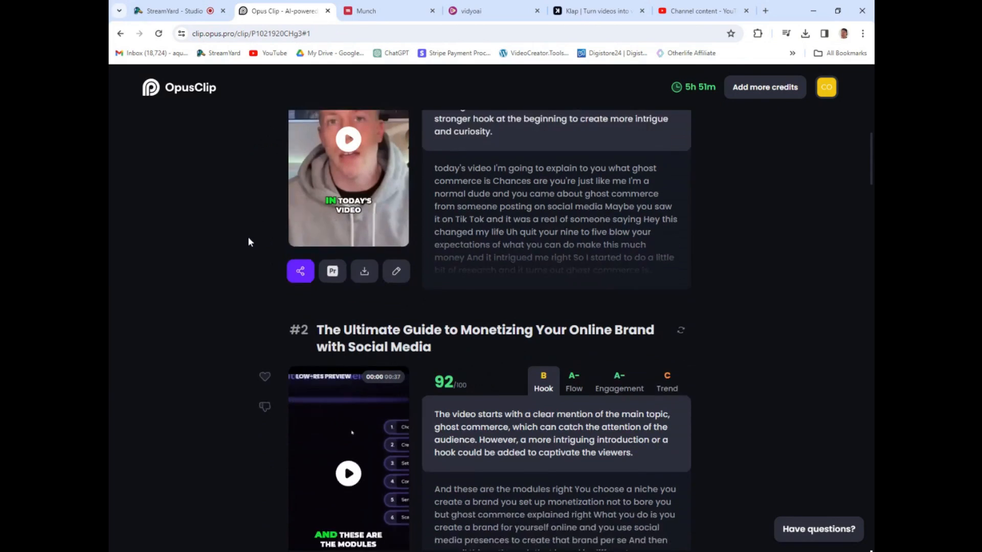
pyautogui.scroll(-3)
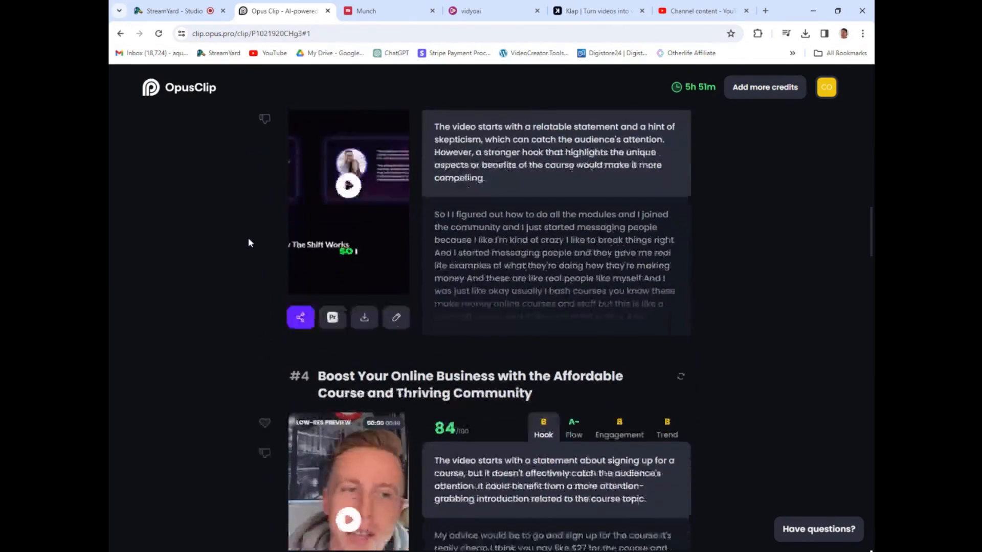
pyautogui.click(395, 318)
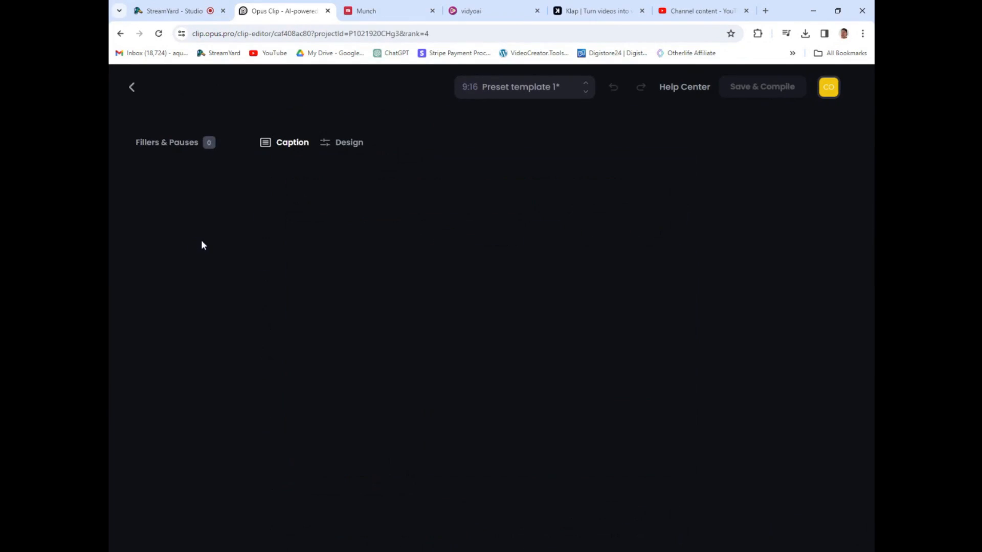